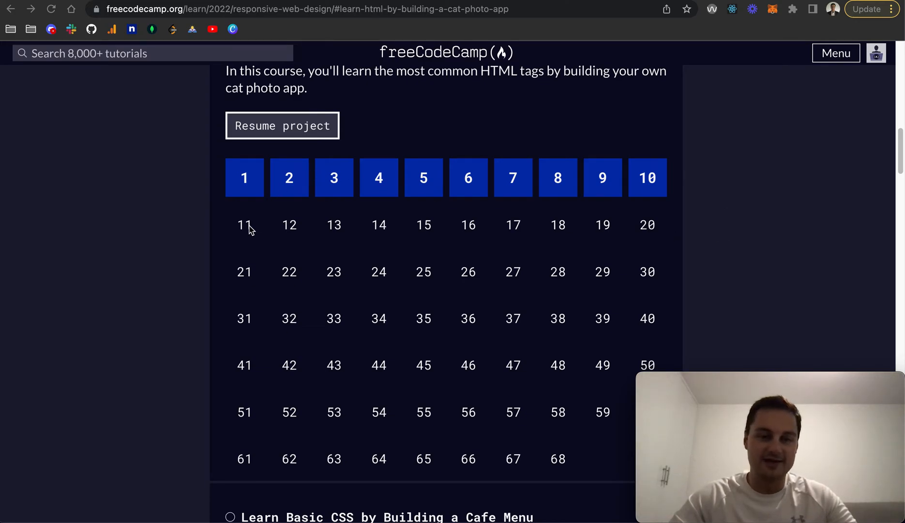
Open Step 11 from the Cat Photo App grid and read its anchor-text instructions.
scroll(up, 3)
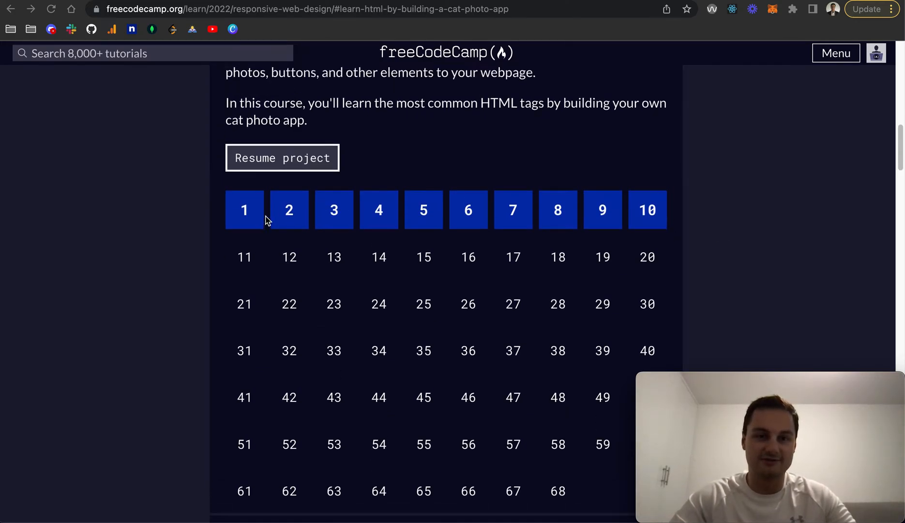
scroll(up, 3)
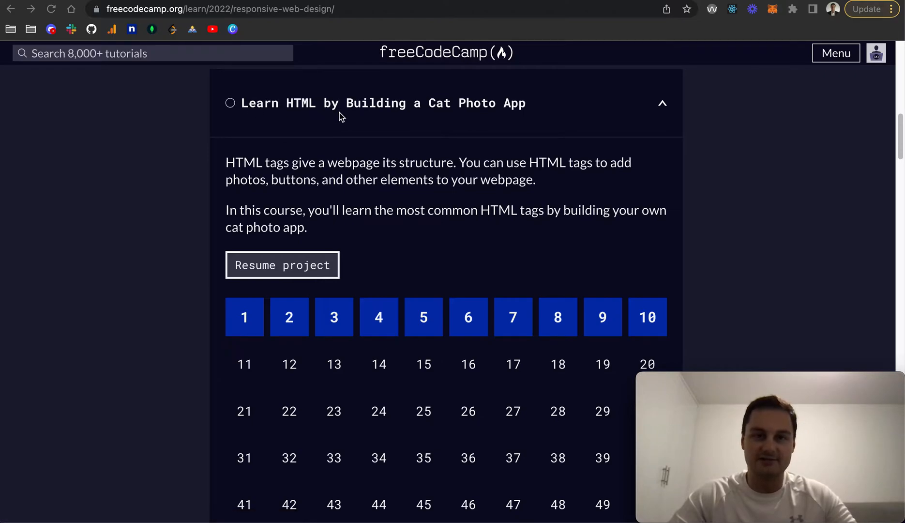
scroll(up, 3)
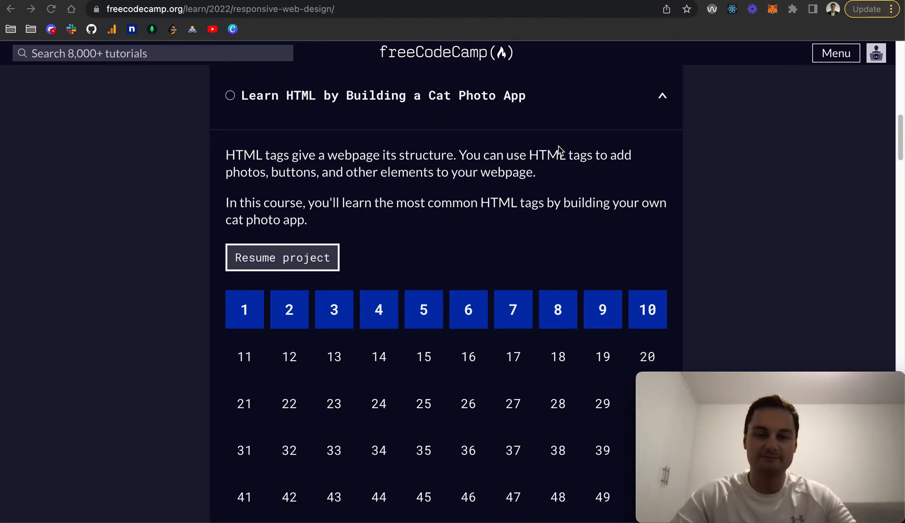
scroll(down, 3)
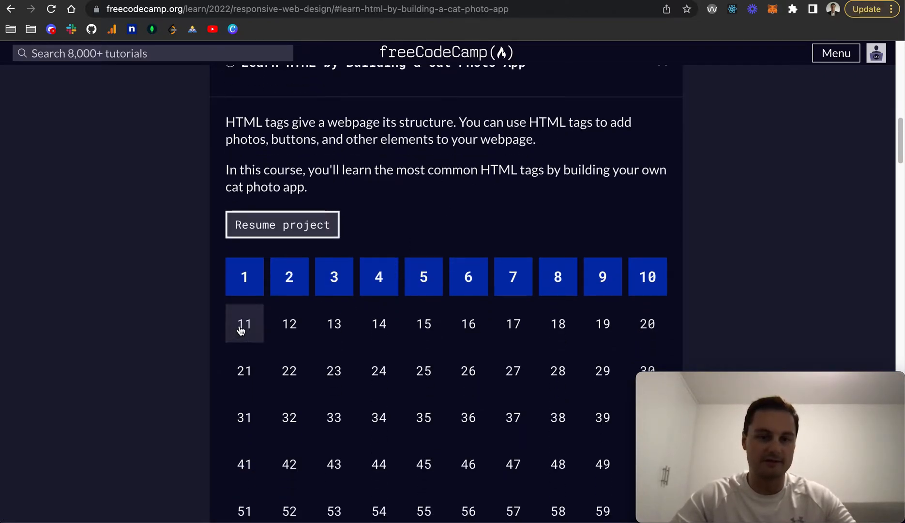
click(244, 323)
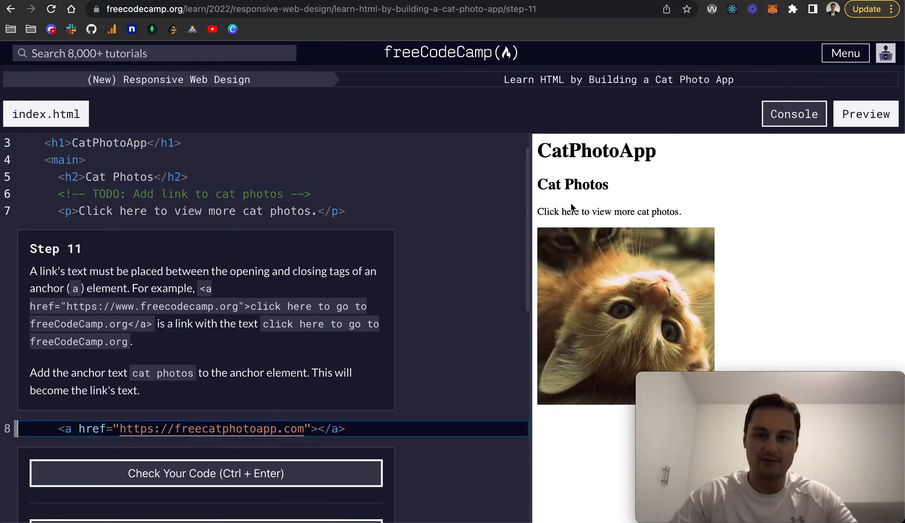
mouse_move(609, 299)
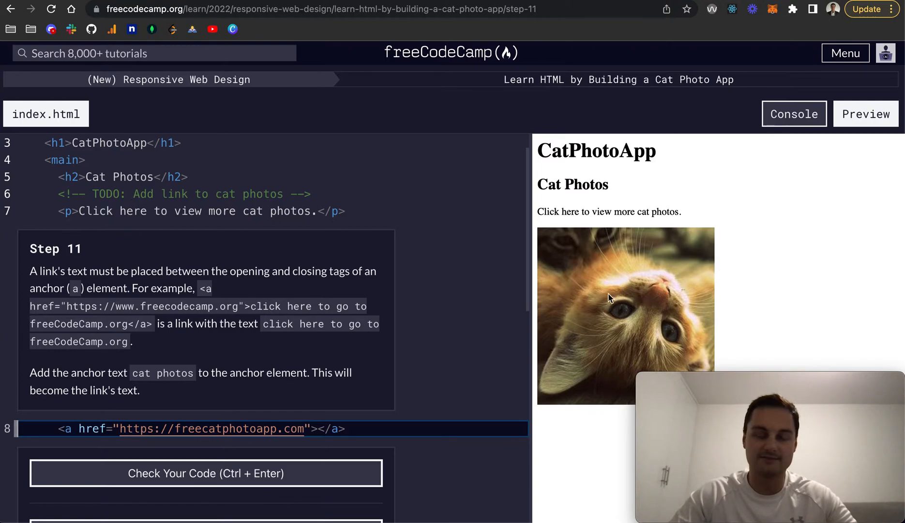
mouse_move(332, 323)
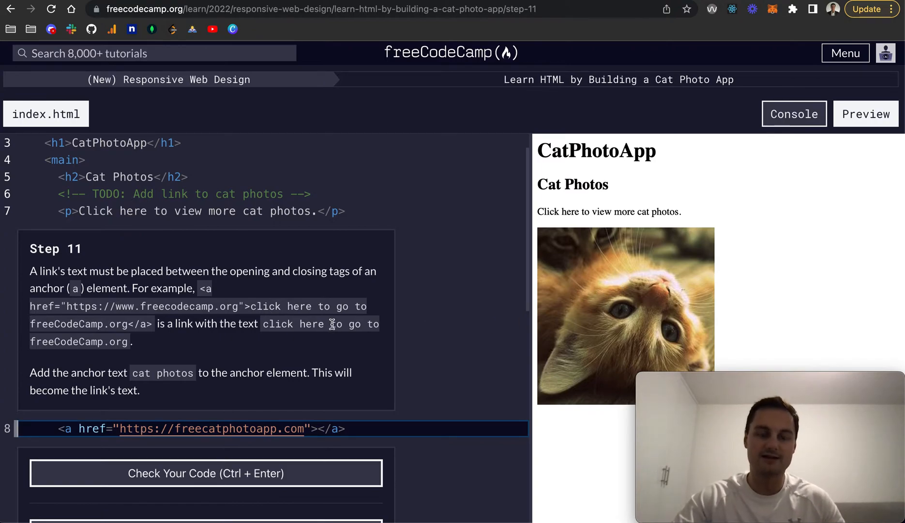
scroll(down, 3)
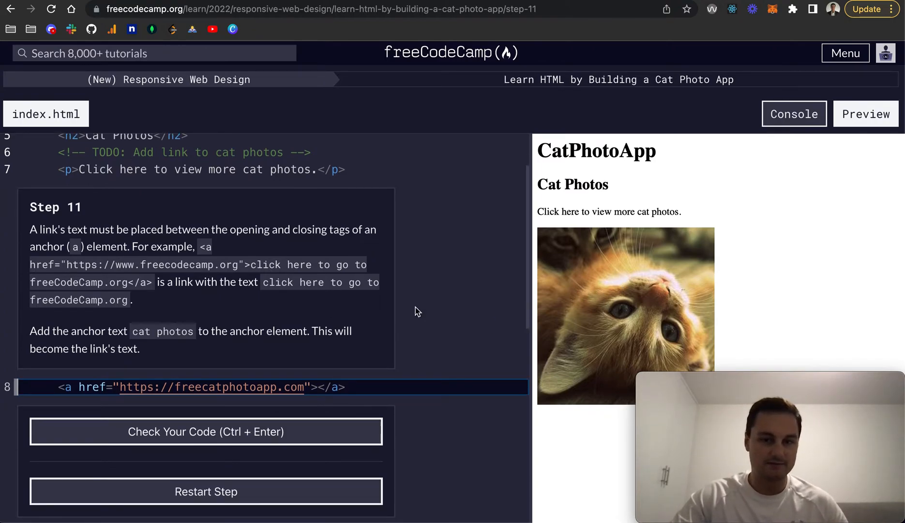
scroll(down, 3)
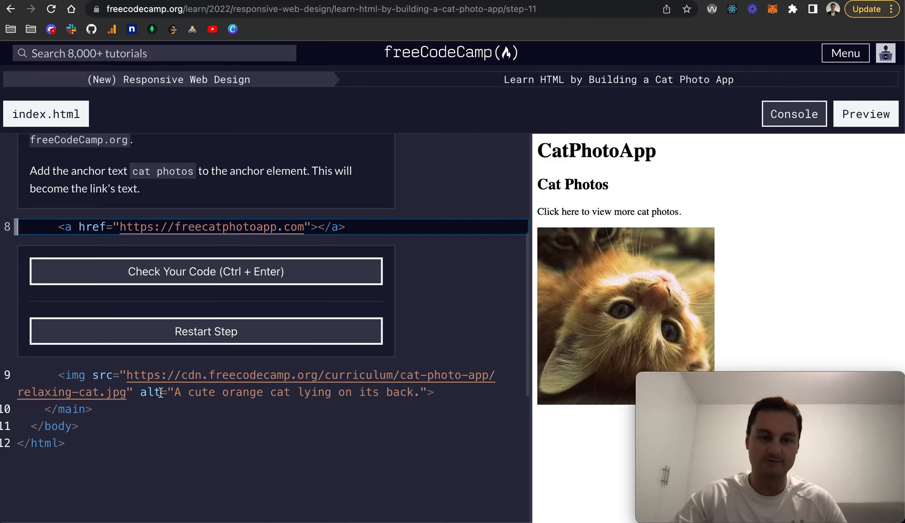
scroll(up, 3)
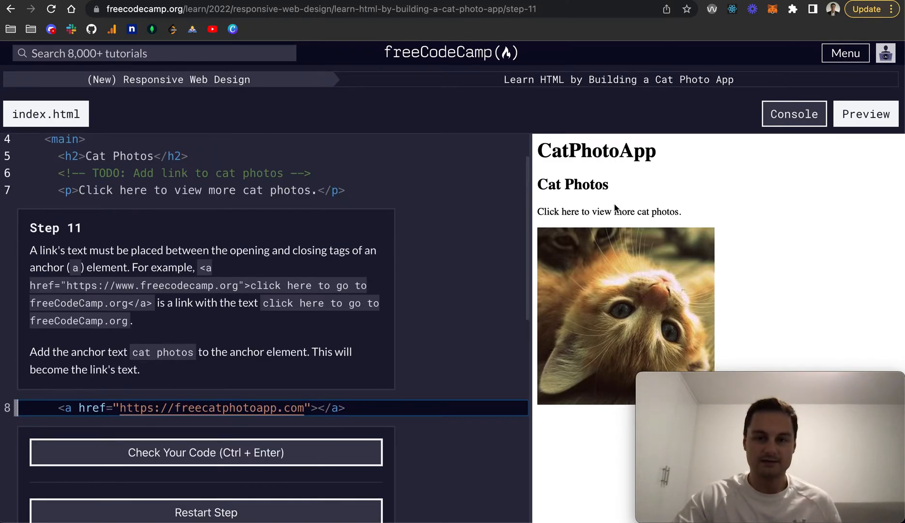
mouse_move(71, 230)
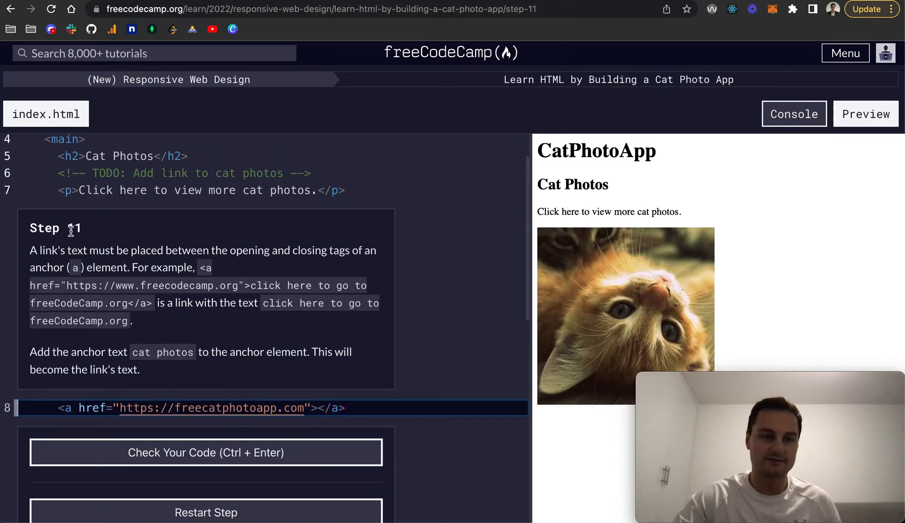
mouse_move(192, 261)
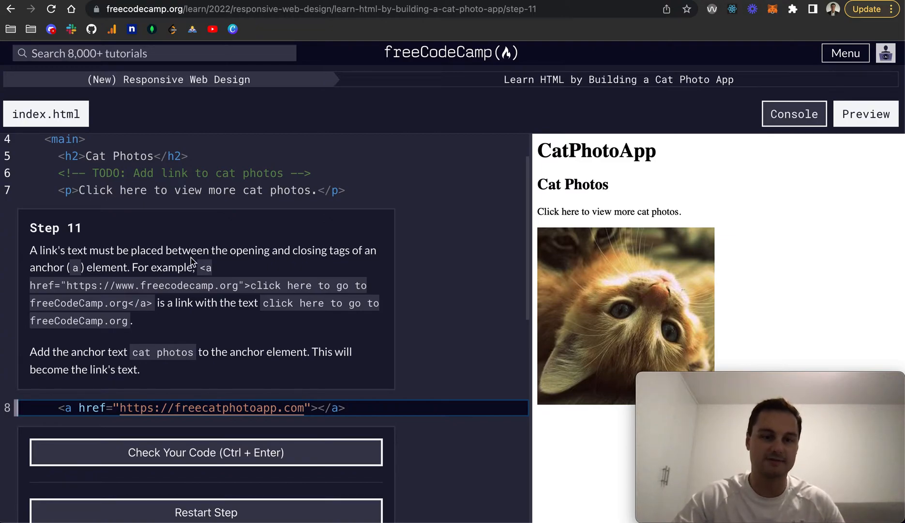
mouse_move(69, 269)
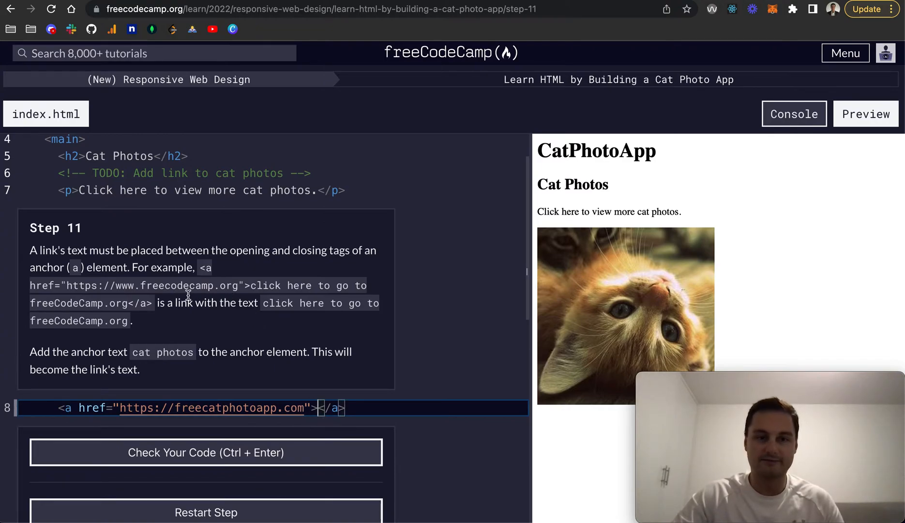
mouse_move(94, 348)
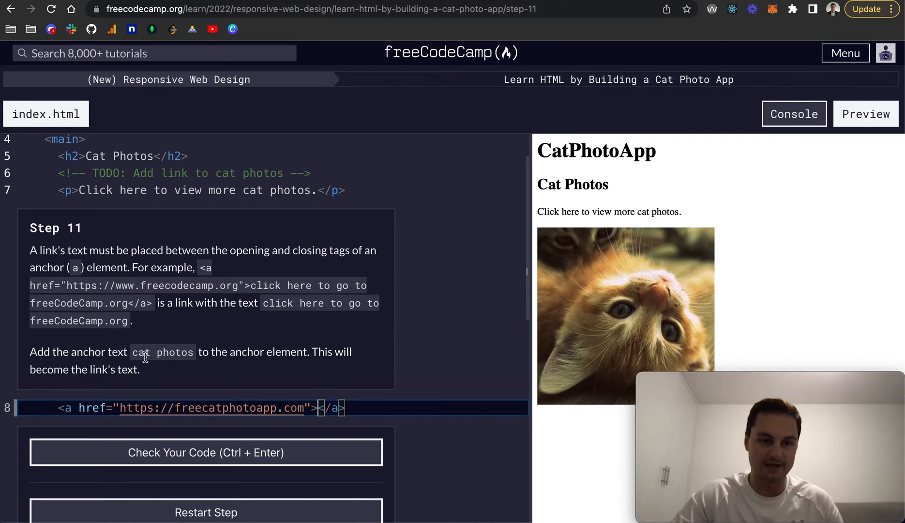
Enter 'cat photos' as the anchor text, pass the check, and submit Step 11.
text(c)
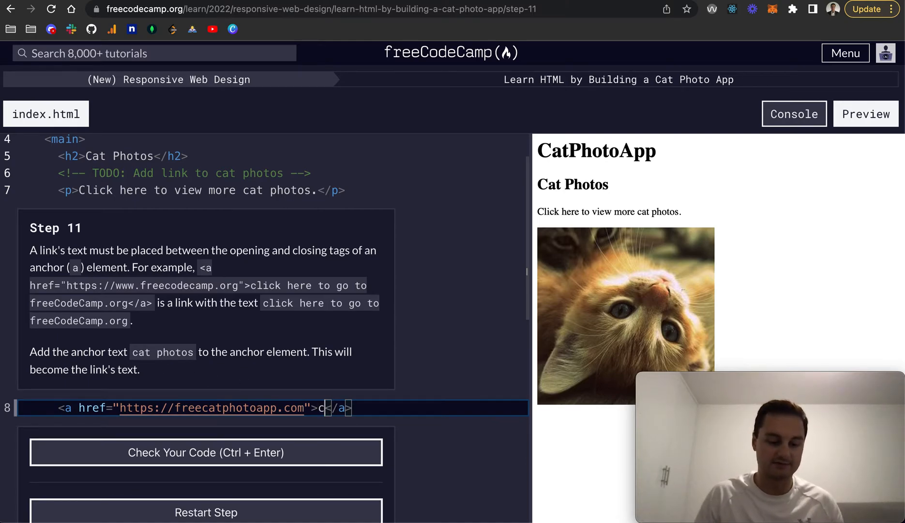
text(at photos)
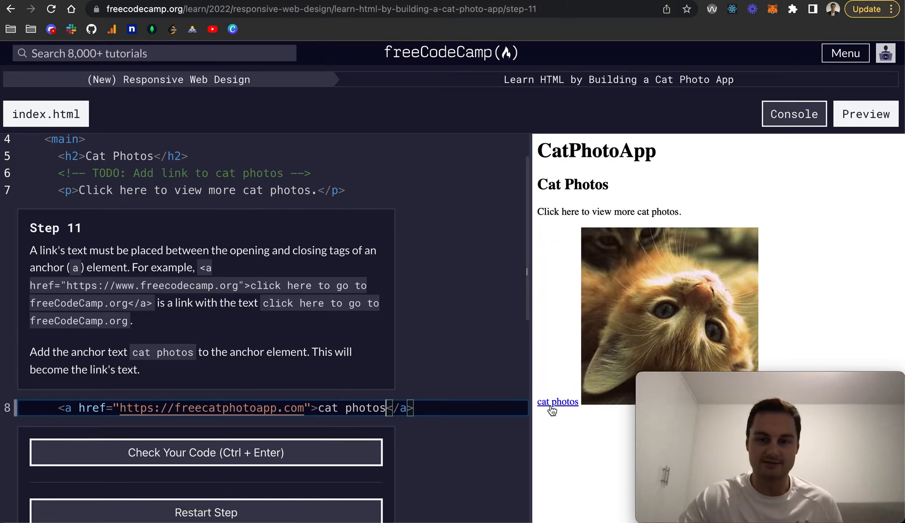
scroll(down, 3)
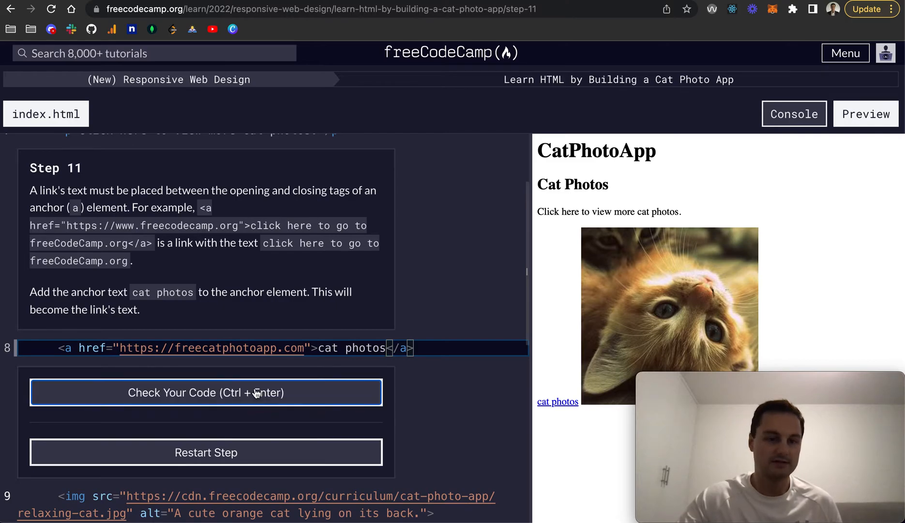
click(205, 393)
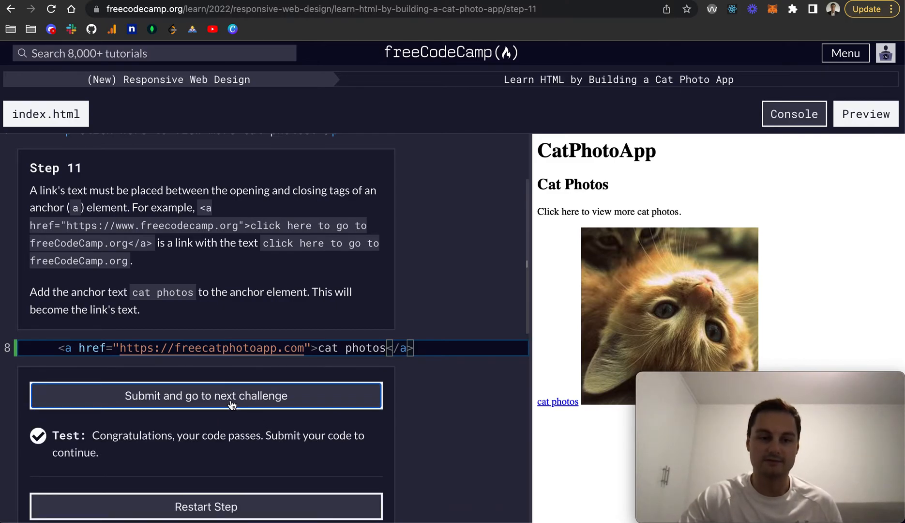
click(205, 395)
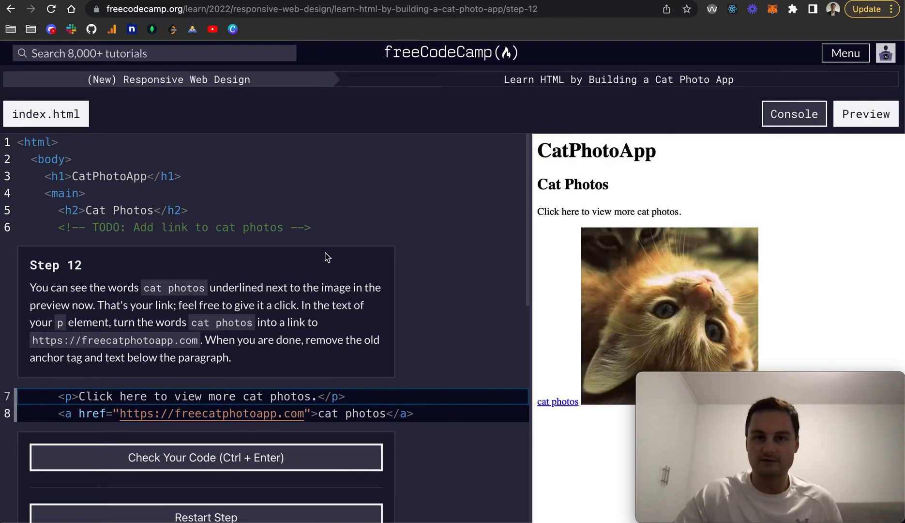
mouse_move(83, 281)
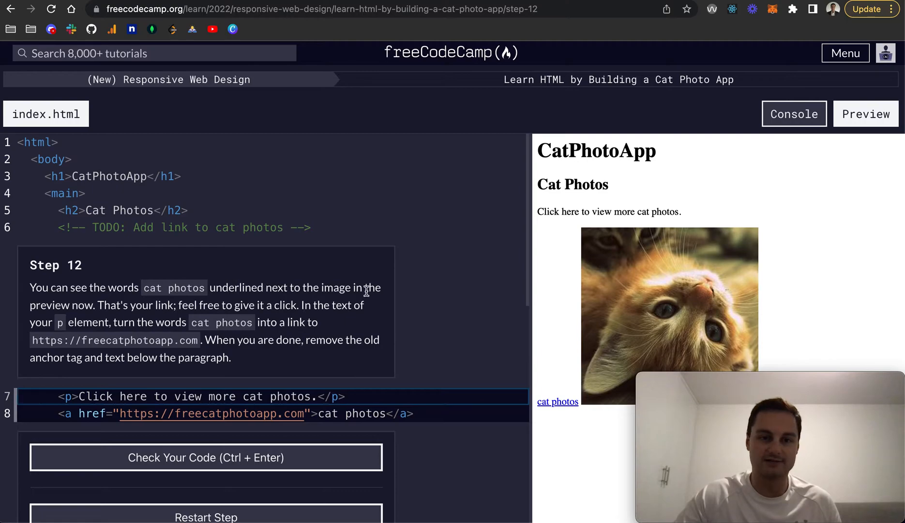
mouse_move(556, 401)
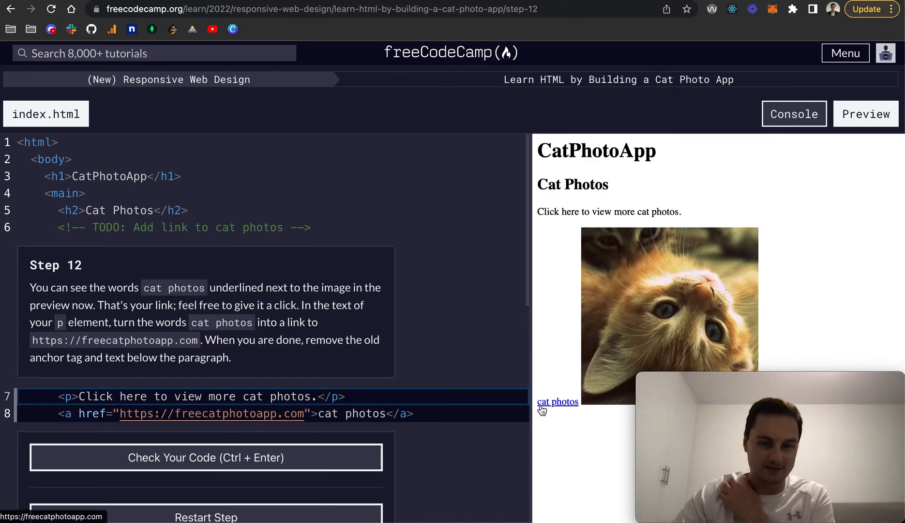
mouse_move(543, 409)
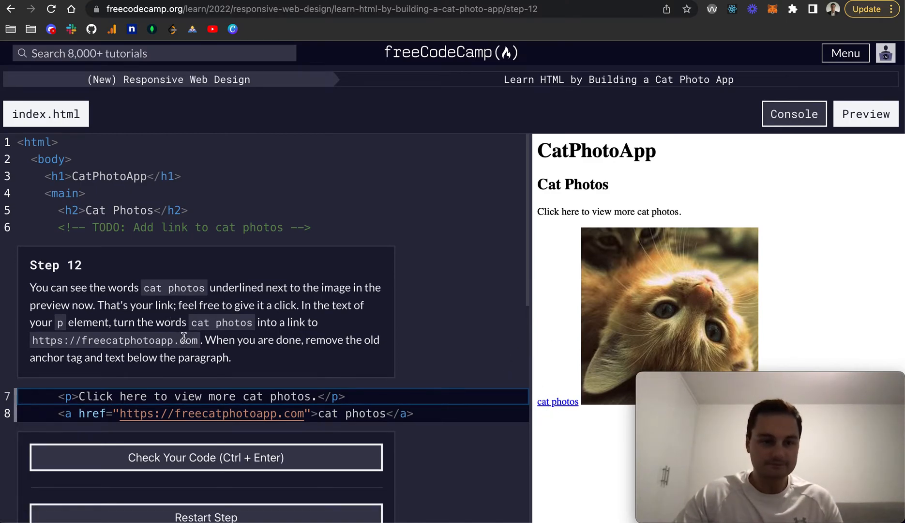
scroll(down, 3)
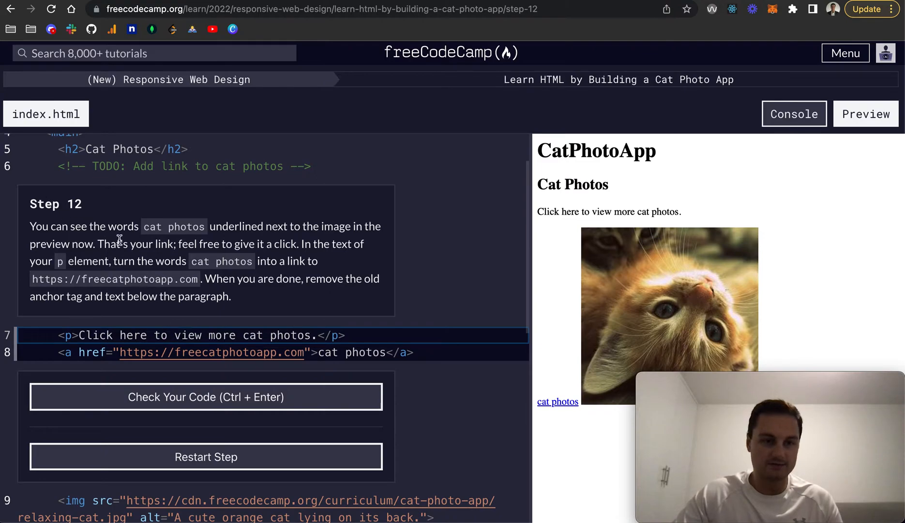
mouse_move(314, 283)
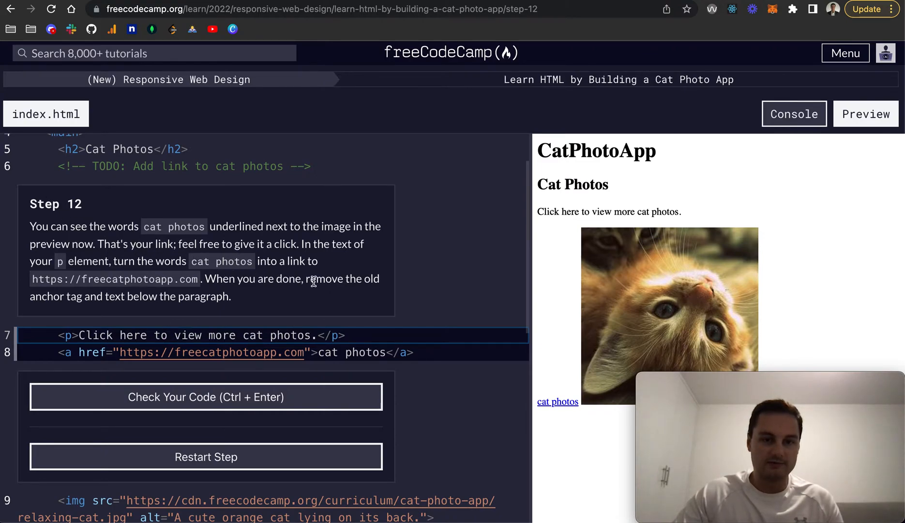
mouse_move(127, 291)
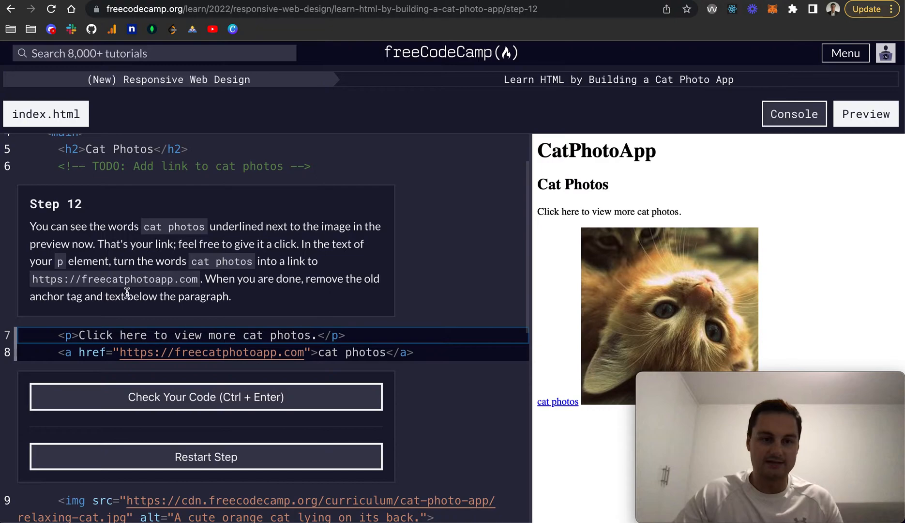
scroll(down, 3)
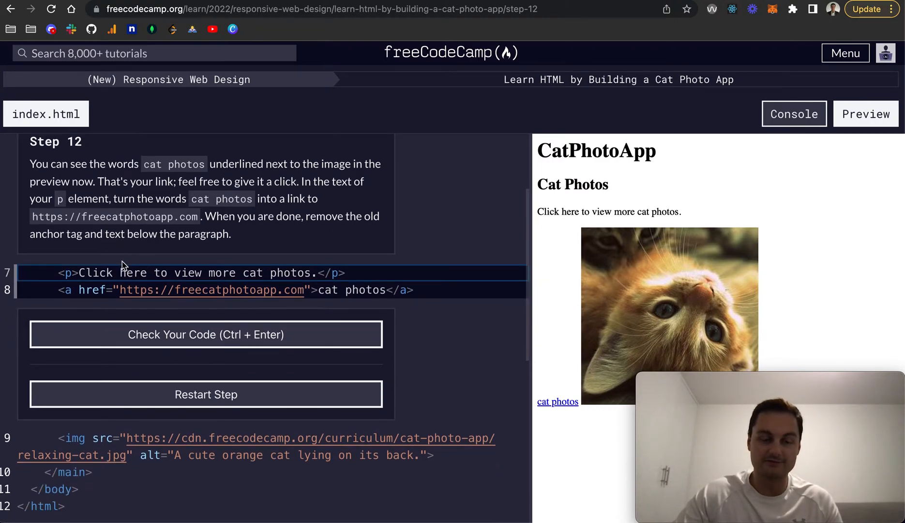
scroll(up, 3)
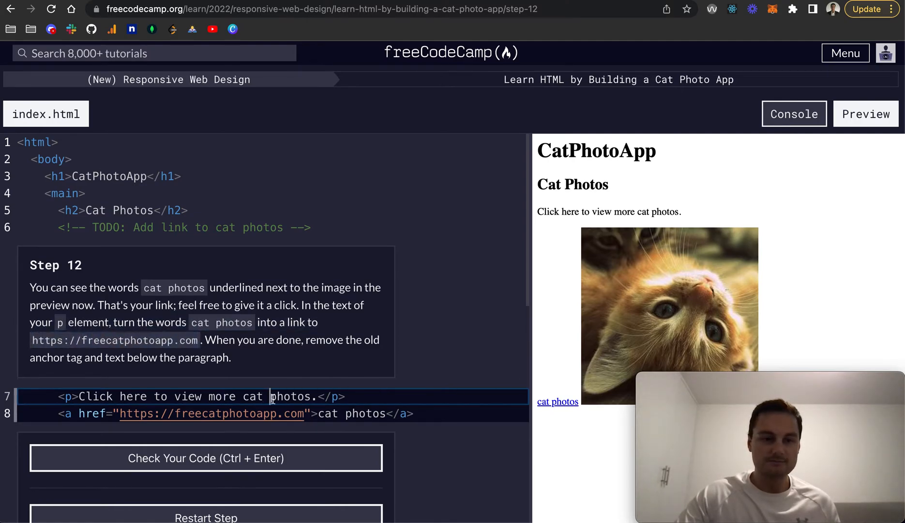
scroll(down, 3)
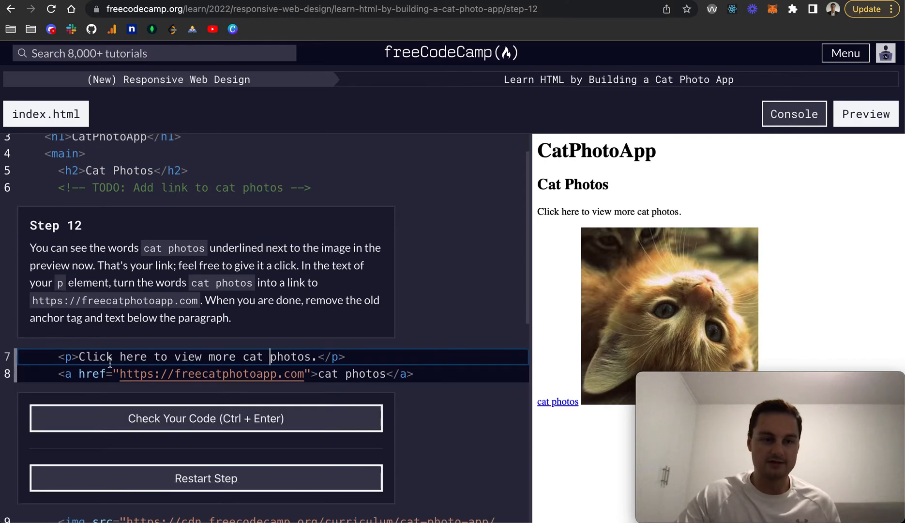
scroll(down, 3)
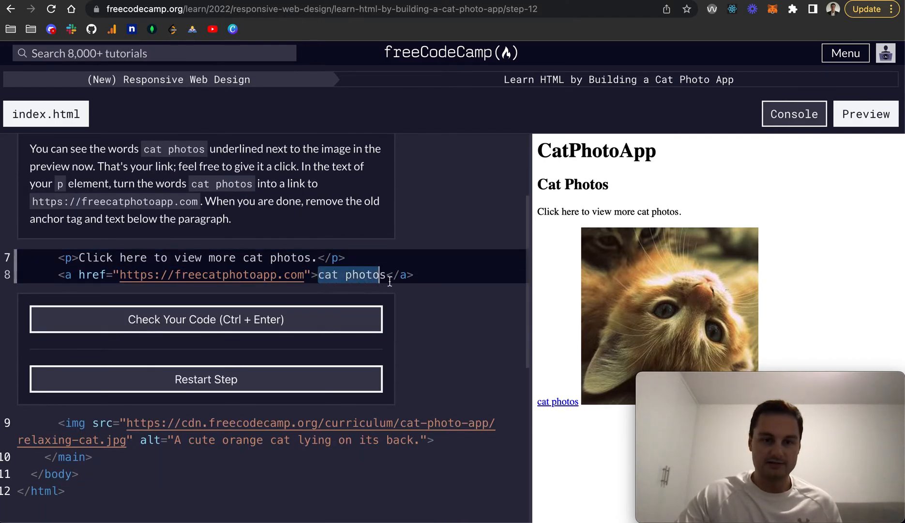
Delete the words 'cat photos' and the closing </a> from the old anchor on line 8.
key(Backspace)
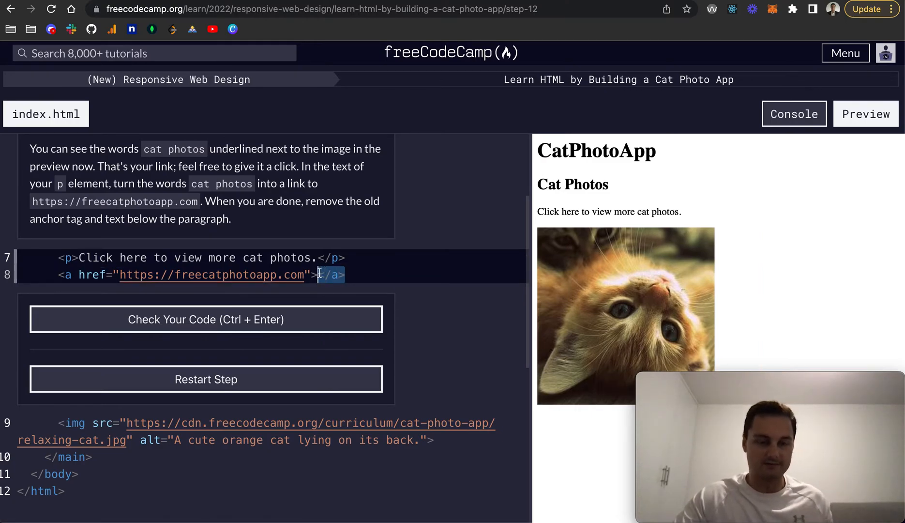
key(Backspace)
text(</a>)
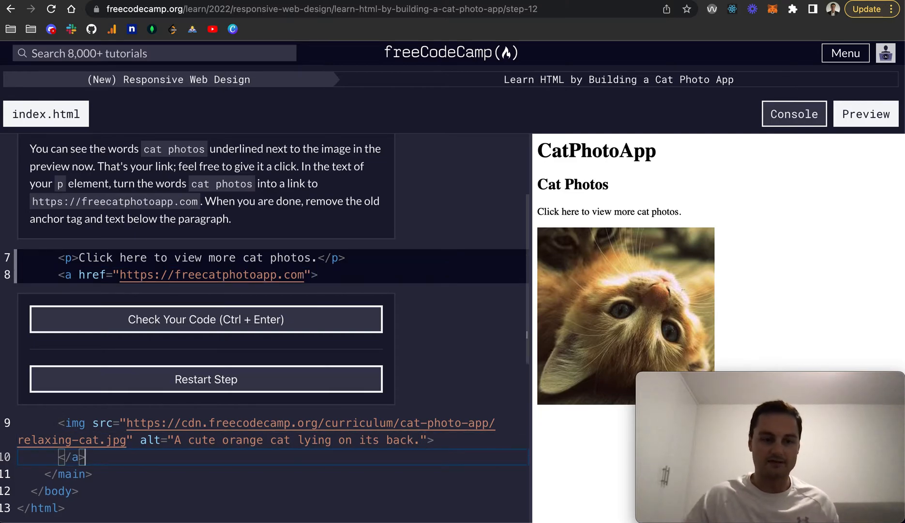
mouse_move(115, 175)
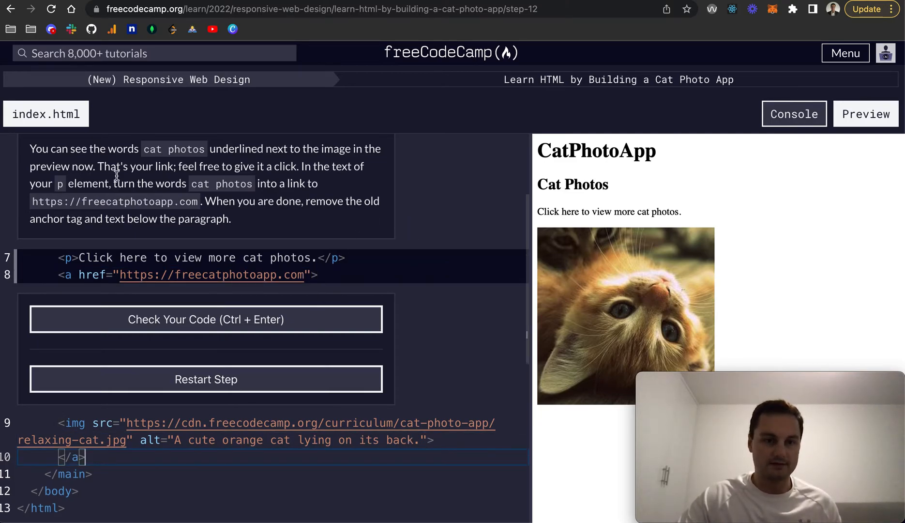
mouse_move(112, 292)
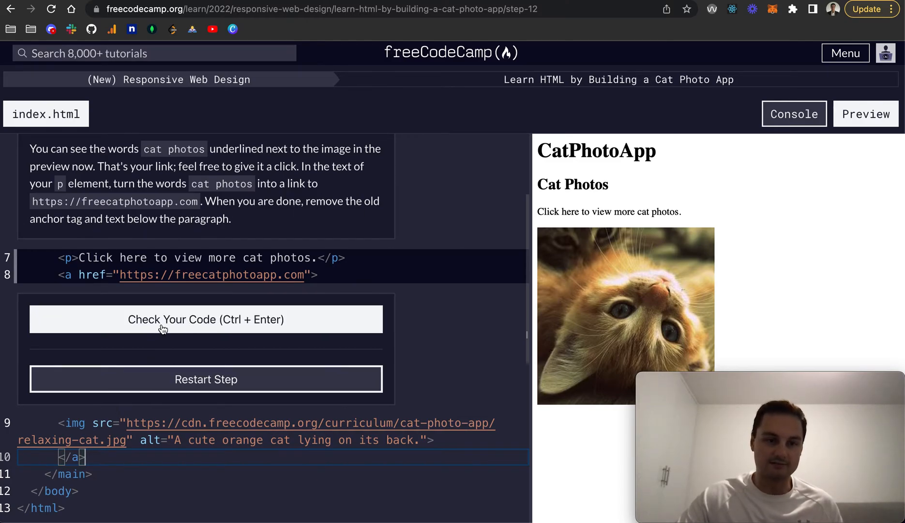
Run the Step 12 check and read the failing hint about nesting the anchor in p.
click(205, 320)
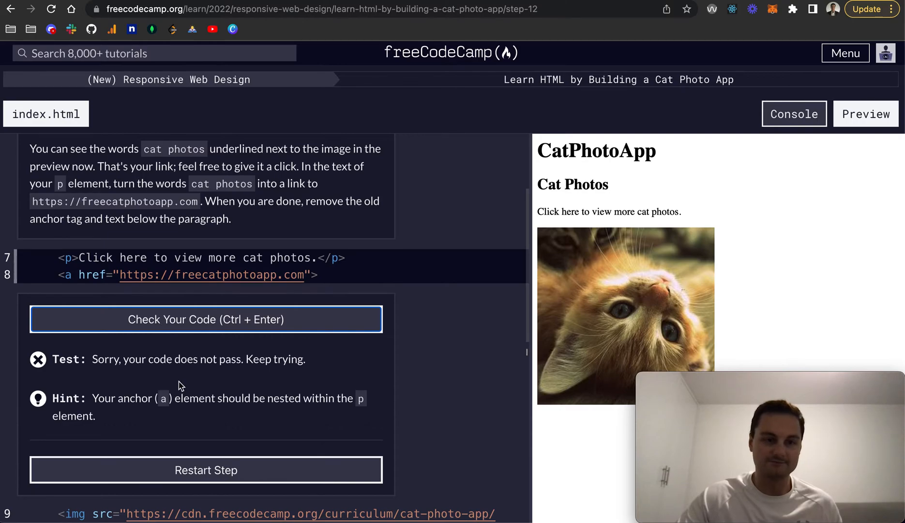
mouse_move(190, 373)
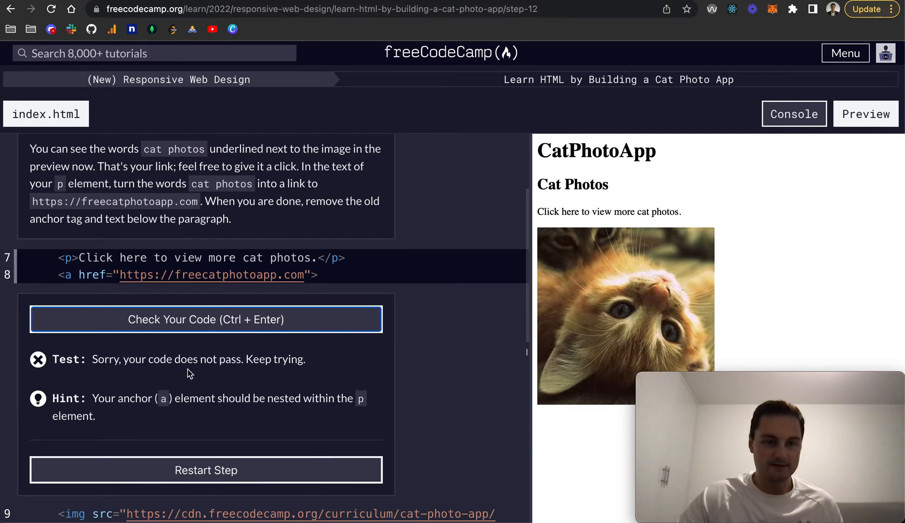
scroll(up, 3)
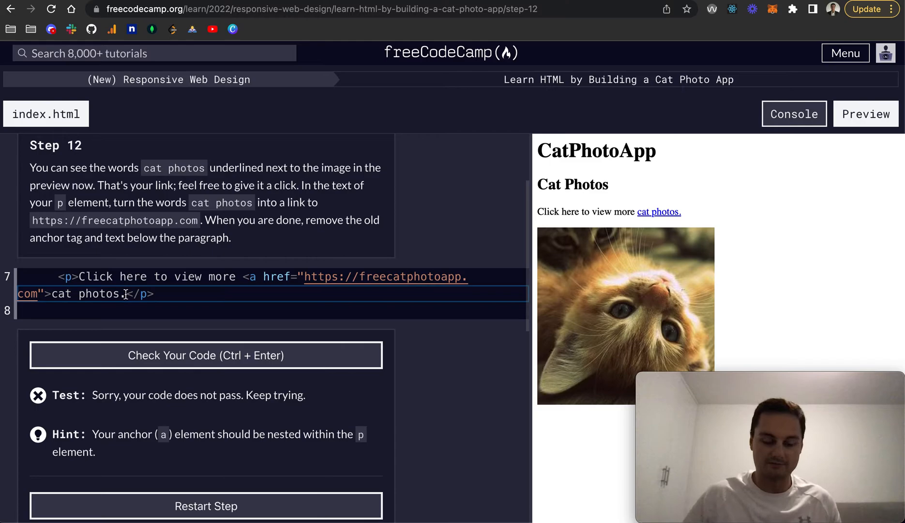
Close the paragraph's 'cat photos' link with </a>, pass the check, and submit Step 12.
text(</a>)
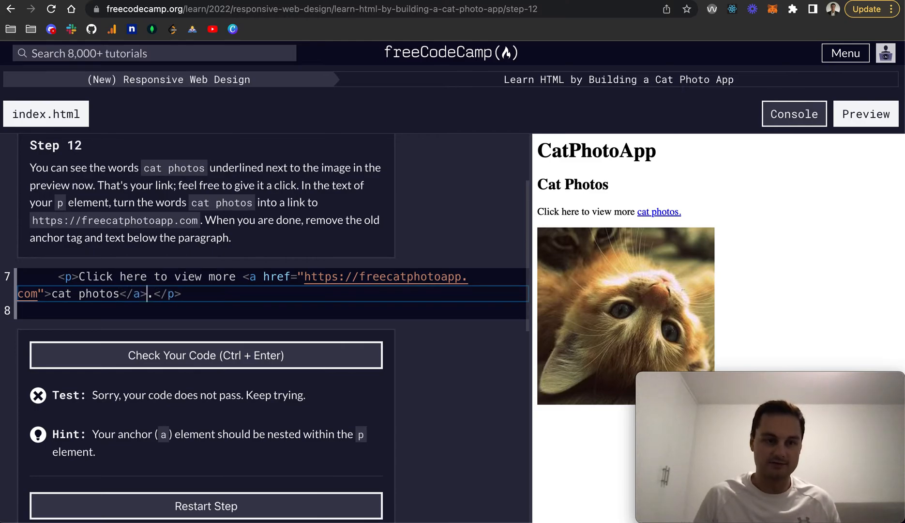
scroll(down, 3)
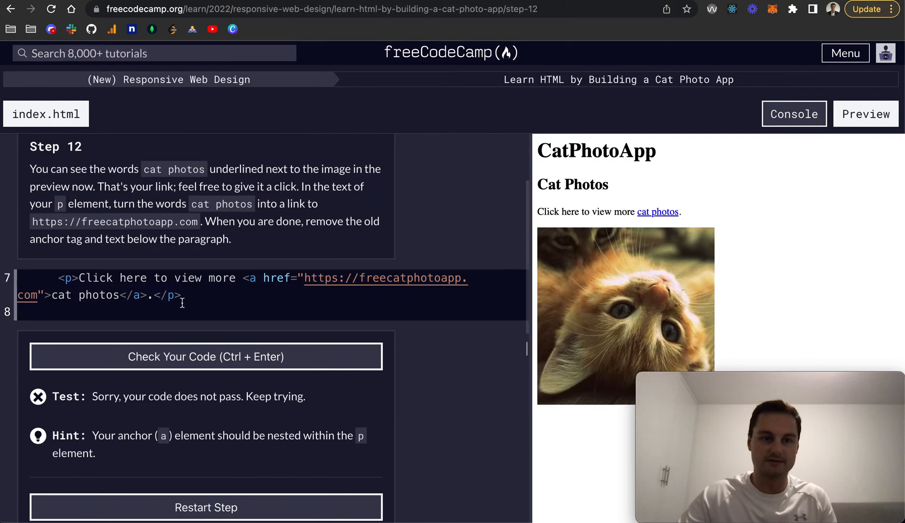
click(205, 356)
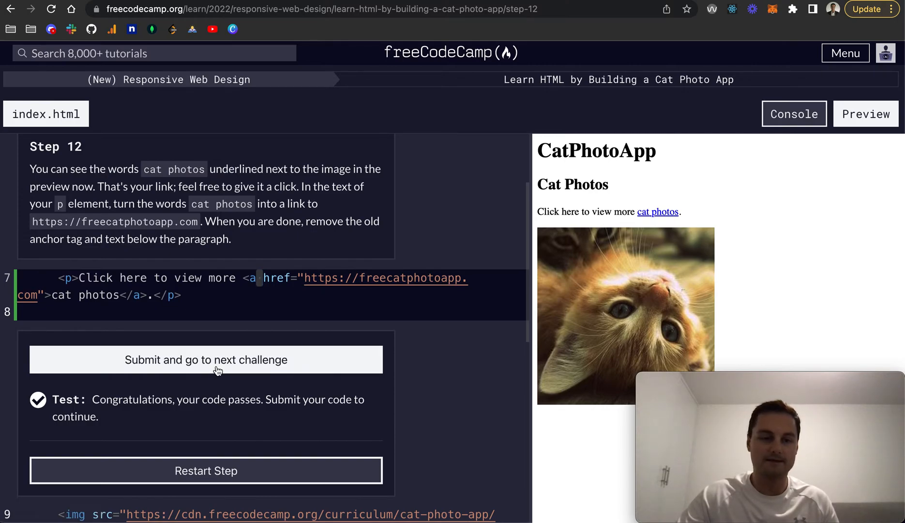
click(205, 360)
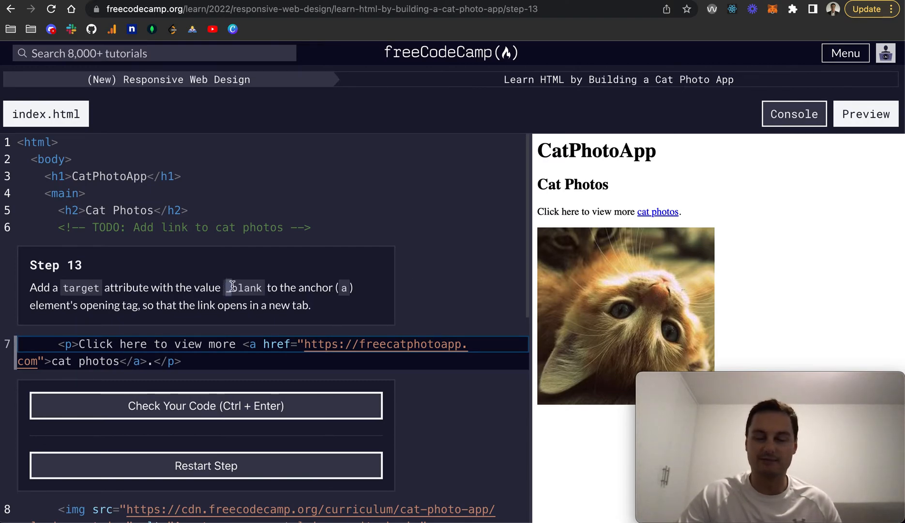
Add target="_blank" to the cat photos link's opening tag and run the Step 13 check.
double_click(244, 288)
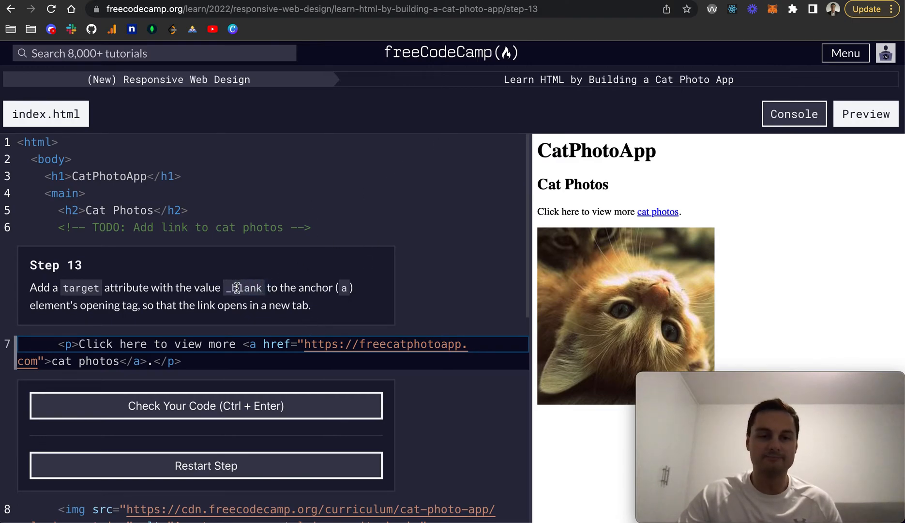
mouse_move(232, 291)
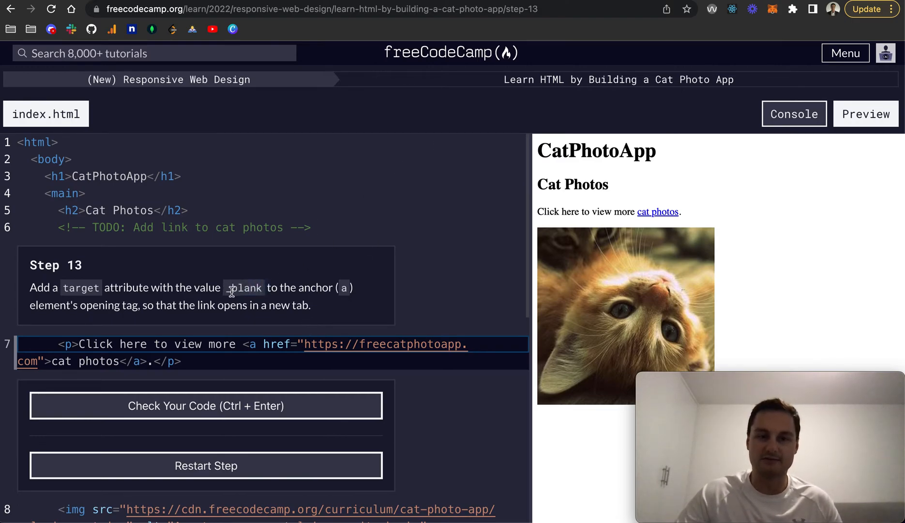
mouse_move(584, 13)
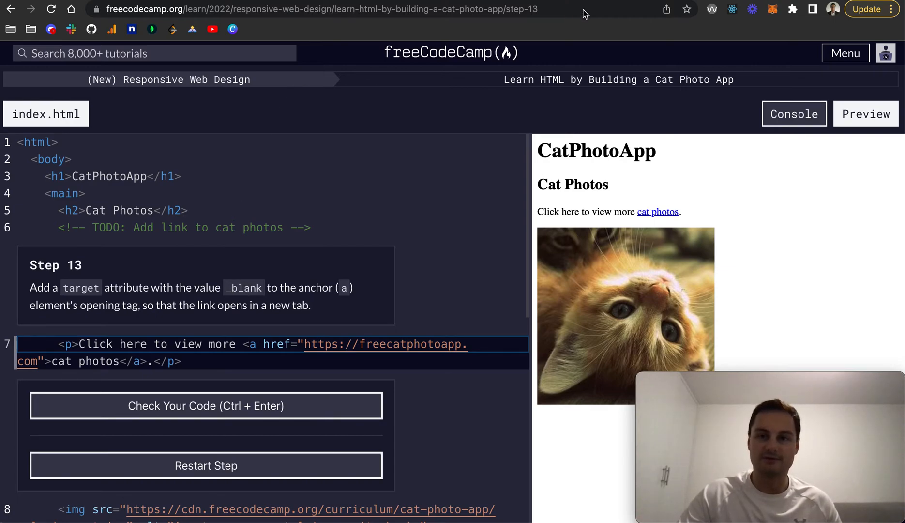
mouse_move(670, 220)
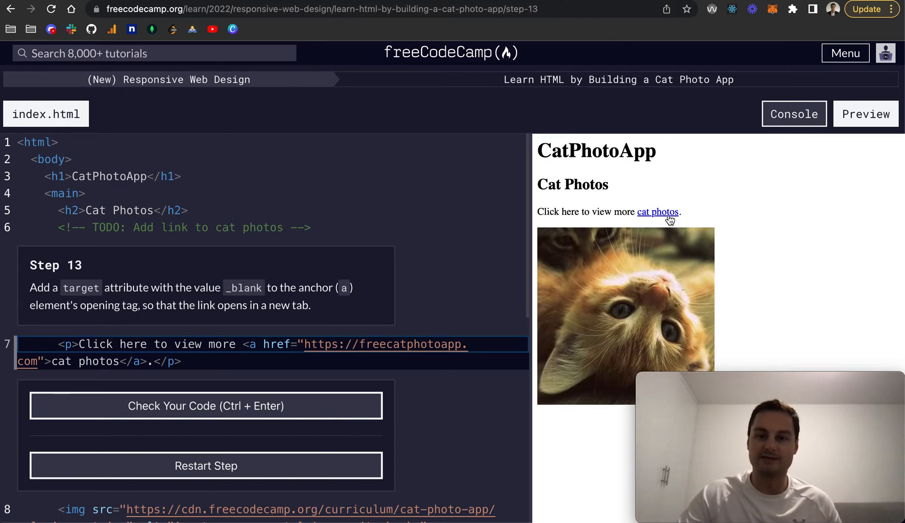
mouse_move(276, 24)
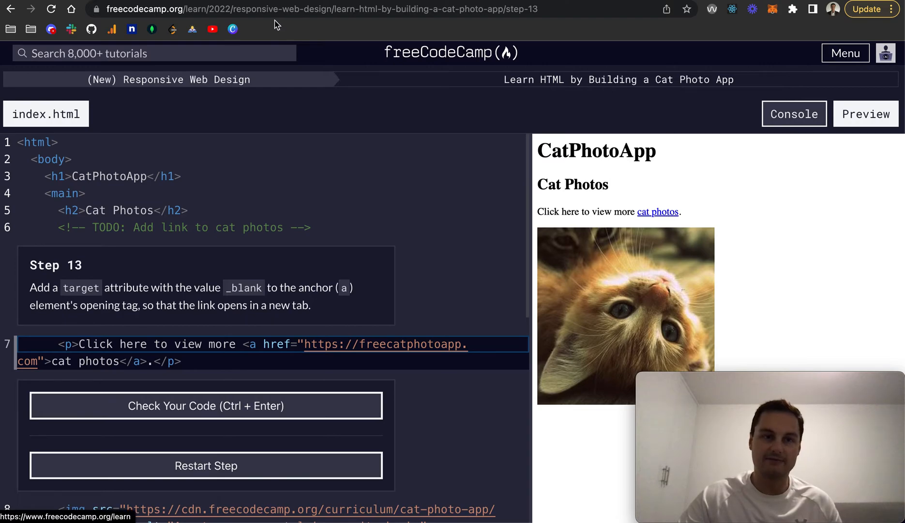
mouse_move(658, 212)
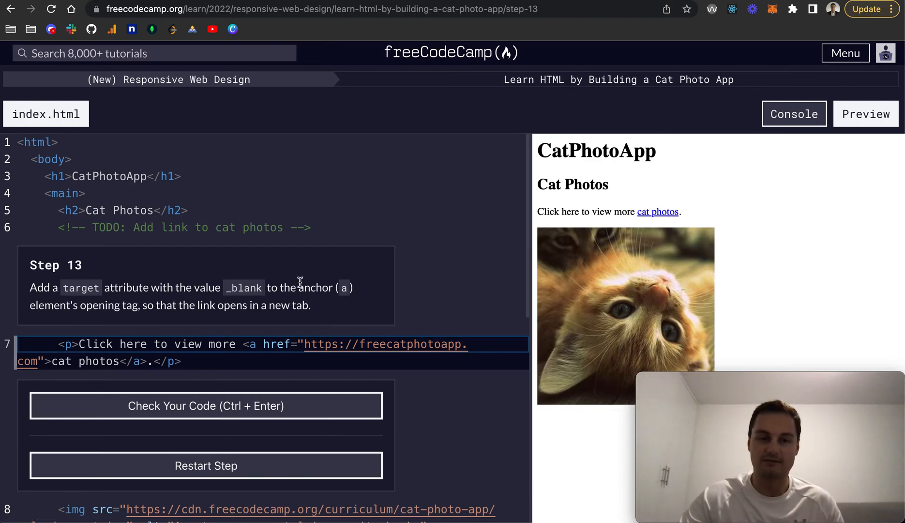
mouse_move(231, 351)
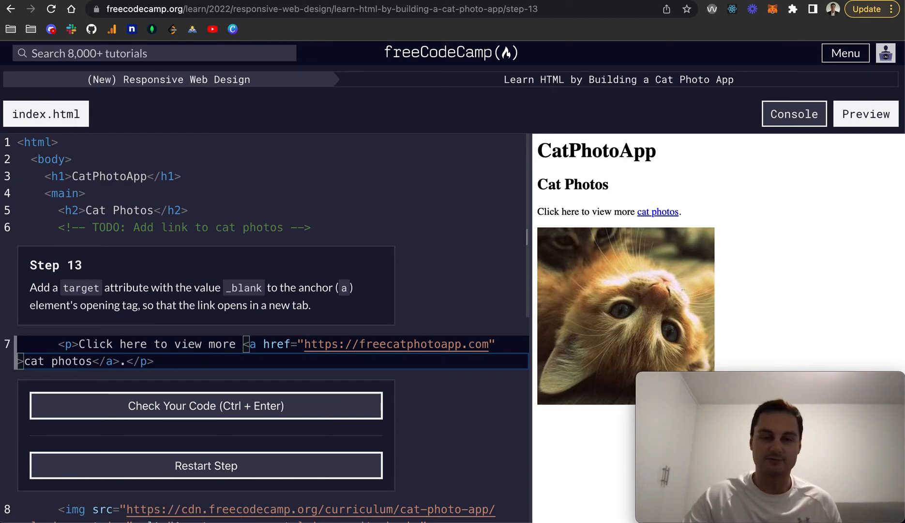
text(targe)
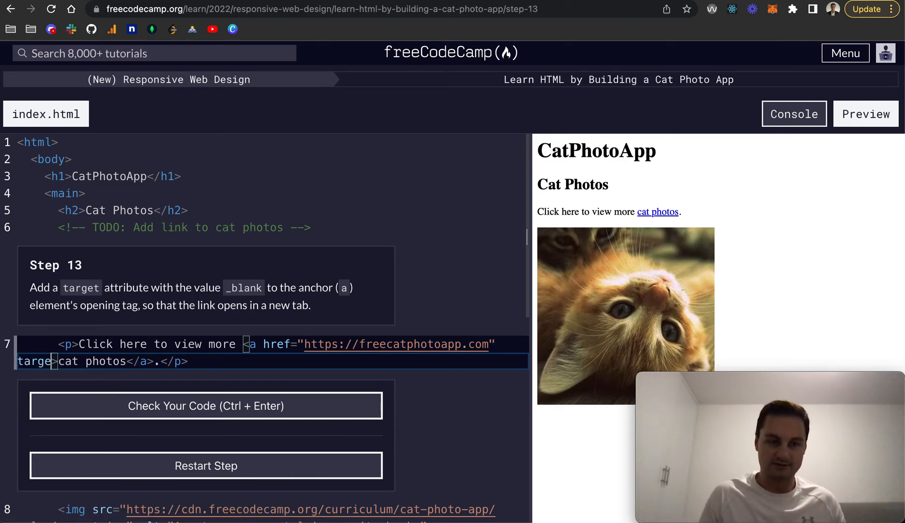
text(=")
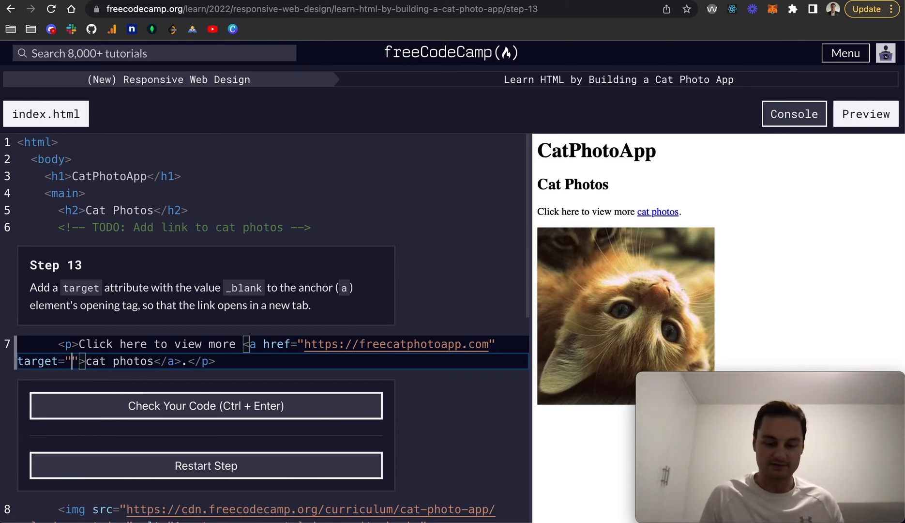
text(_blank)
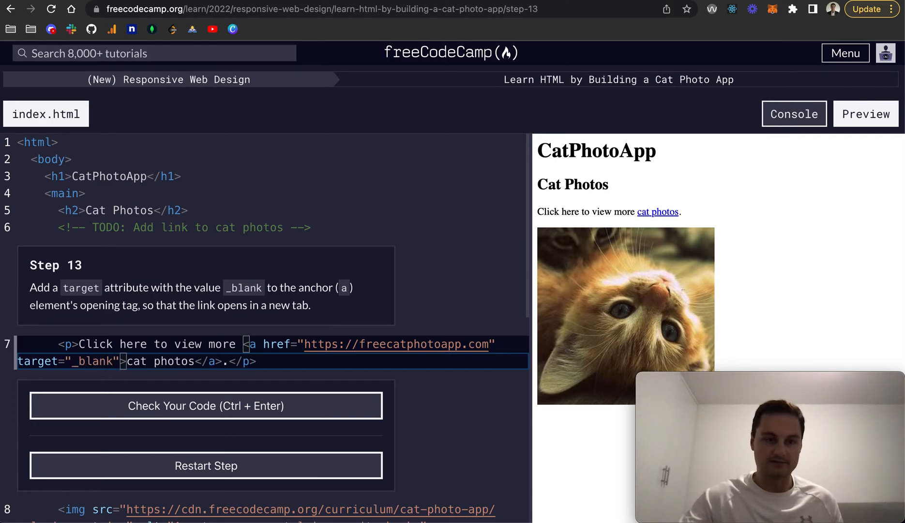
click(206, 404)
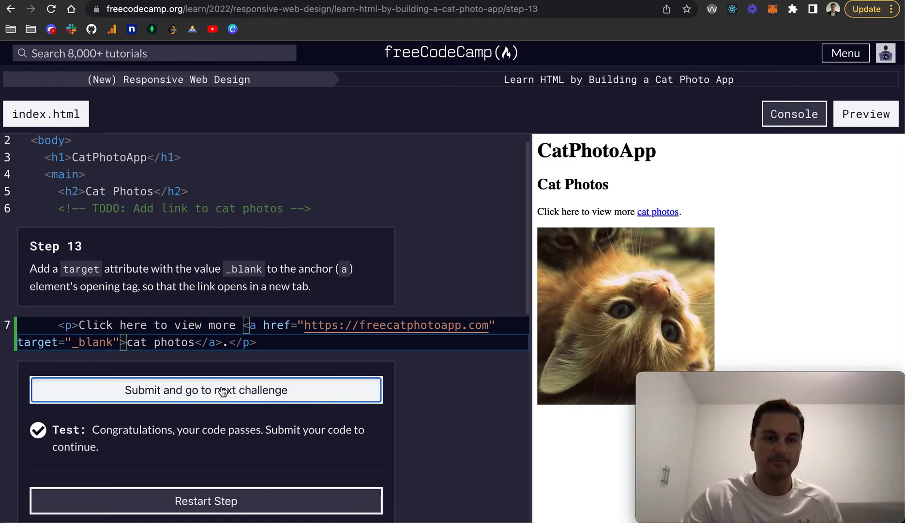
Submit Step 13, dismiss the donation prompt with 'Ask me later', and view Step 14.
click(205, 390)
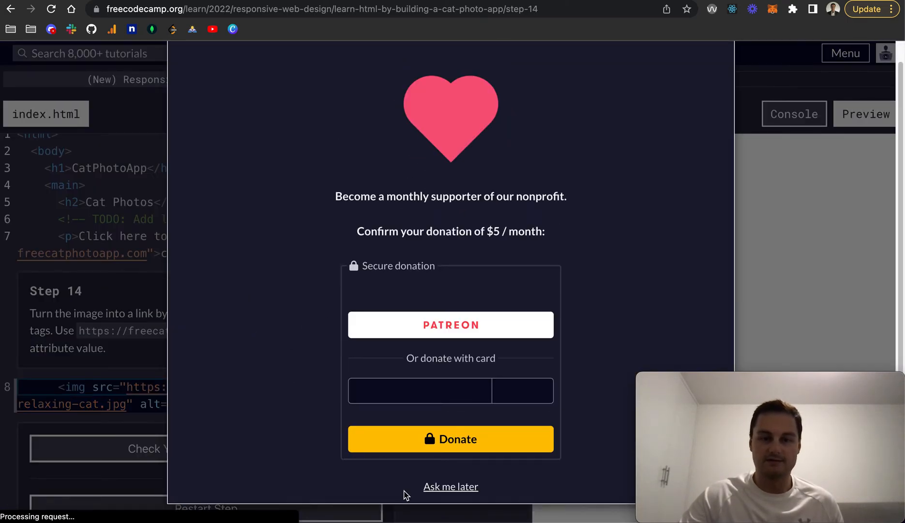
click(450, 486)
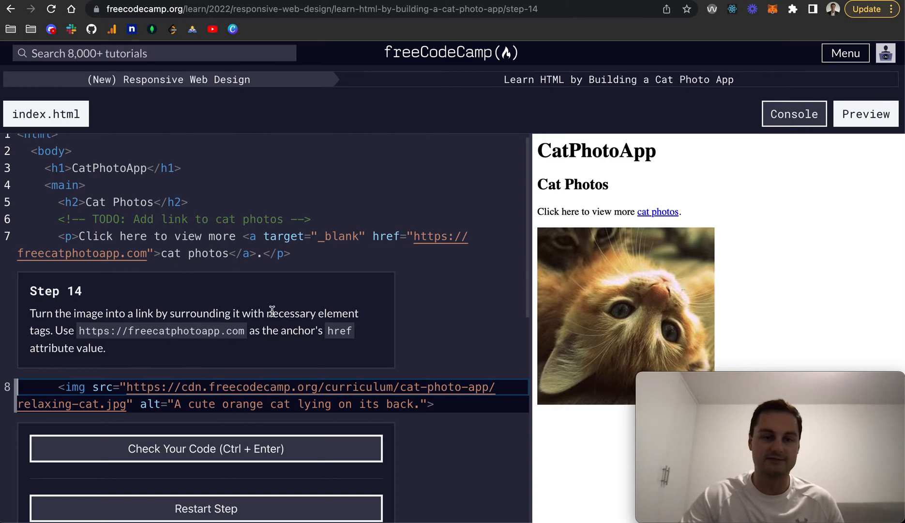
mouse_move(290, 342)
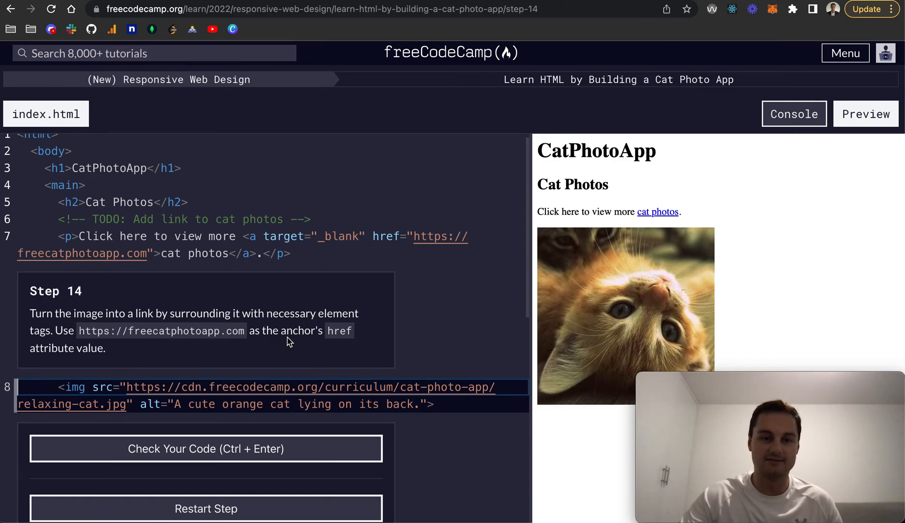
scroll(down, 3)
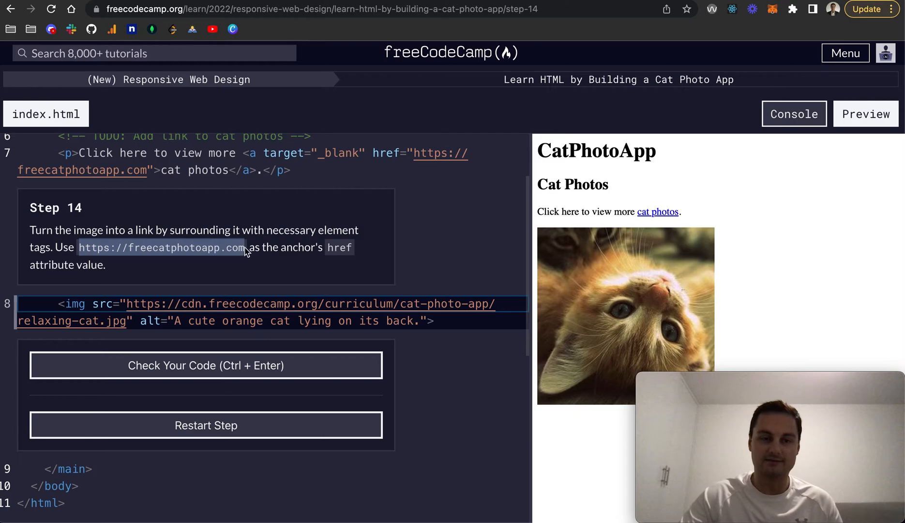
mouse_move(309, 253)
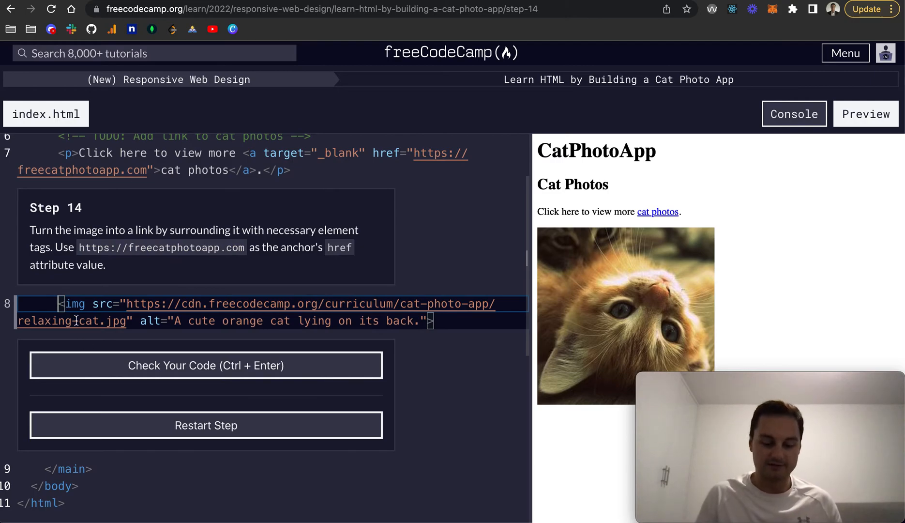
text(<a>)
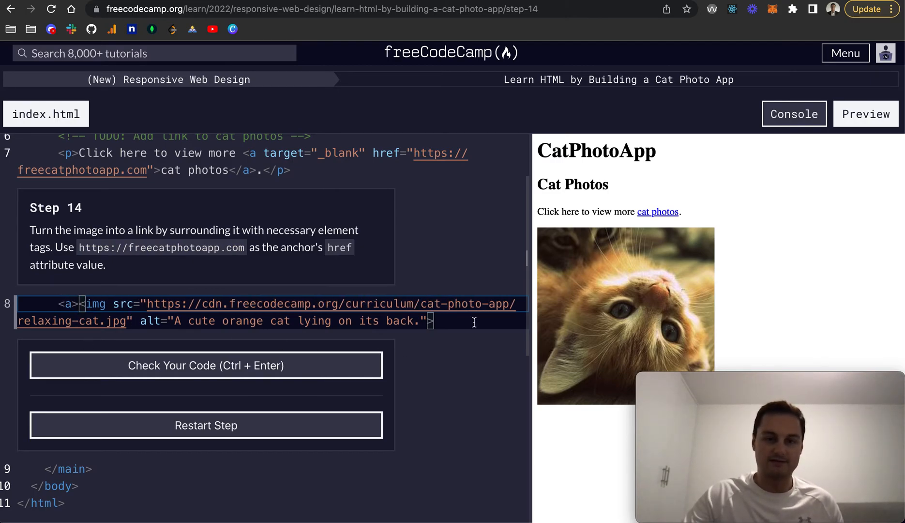
text(<)
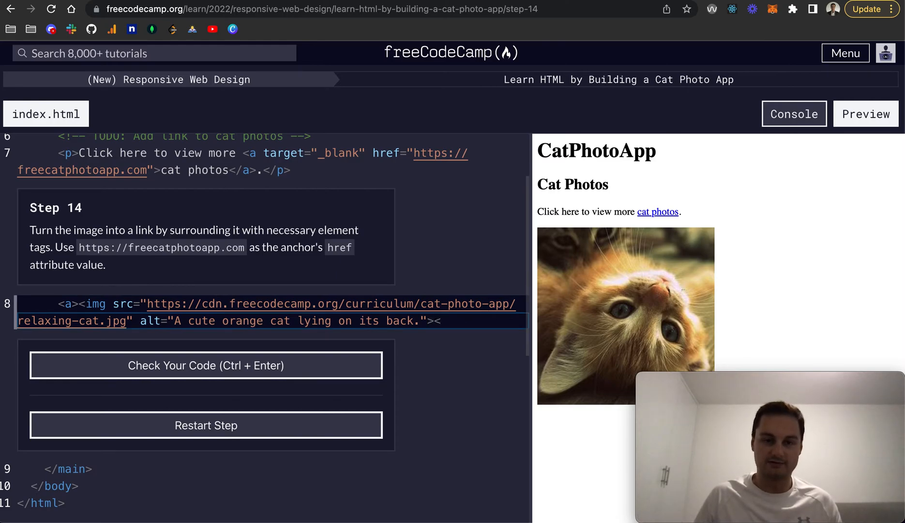
text(</a>)
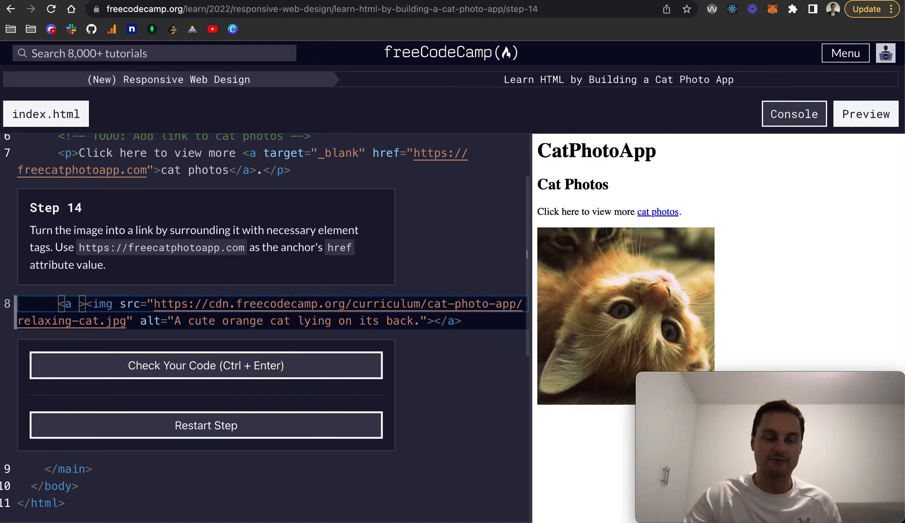
text(h)
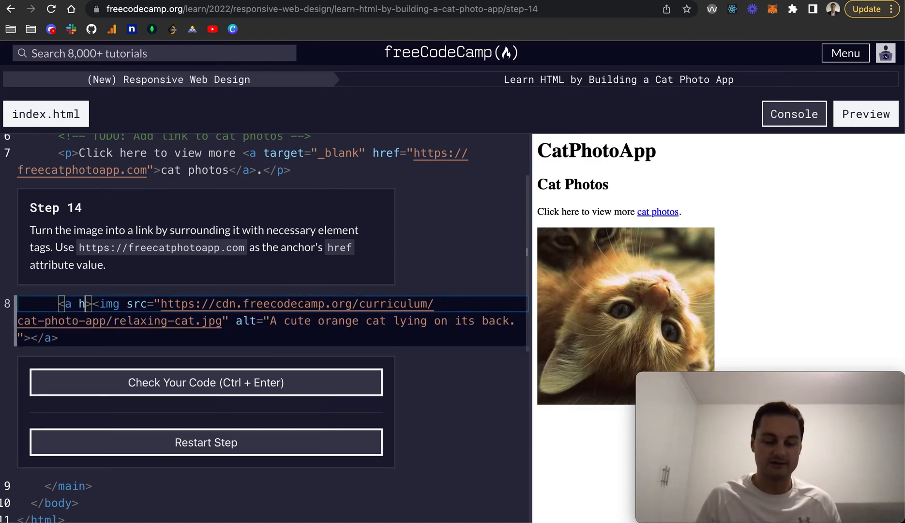
text(ref="https://freecatphotoapp.com")
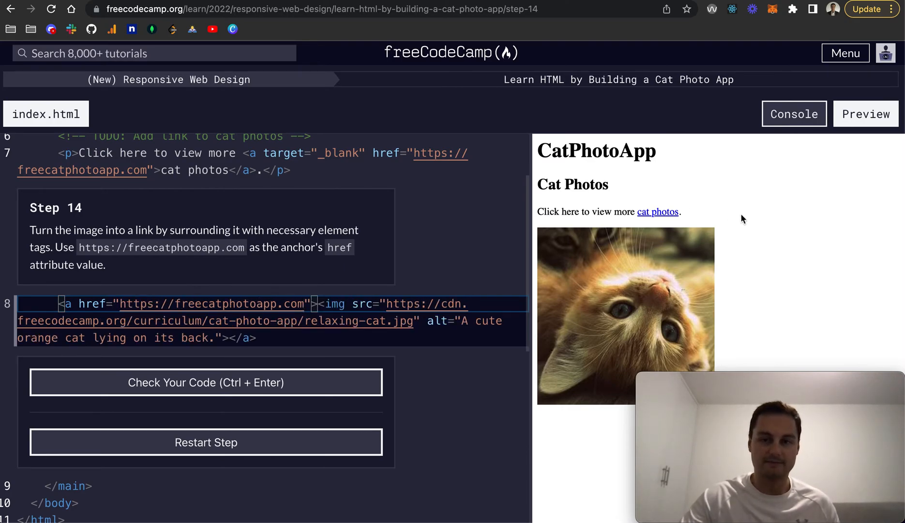
mouse_move(607, 280)
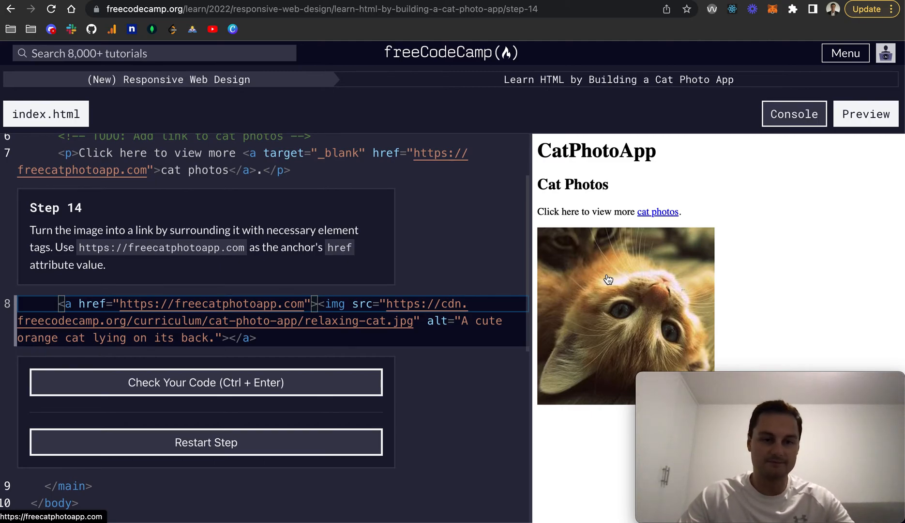
mouse_move(205, 383)
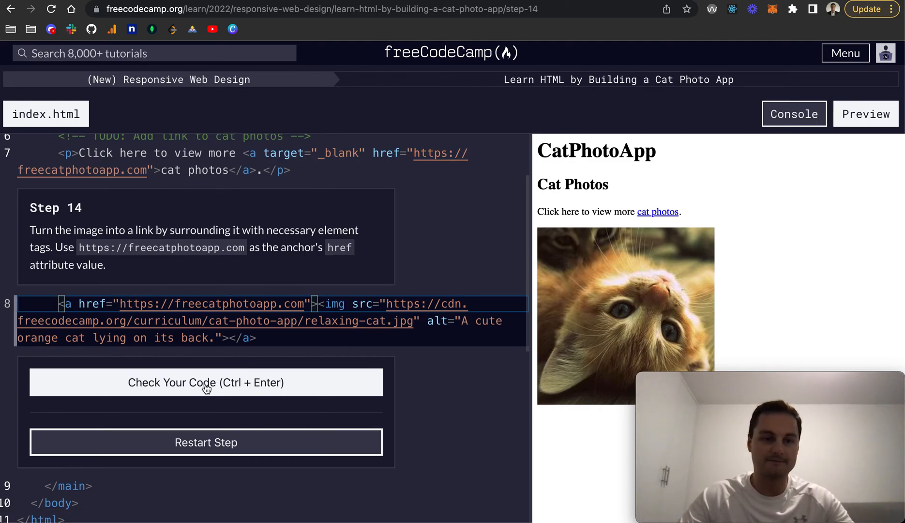
click(206, 382)
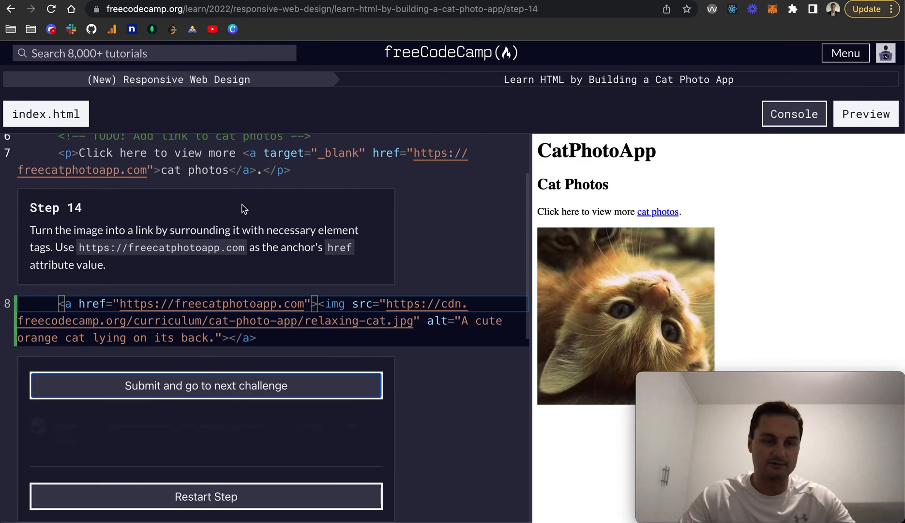
click(206, 386)
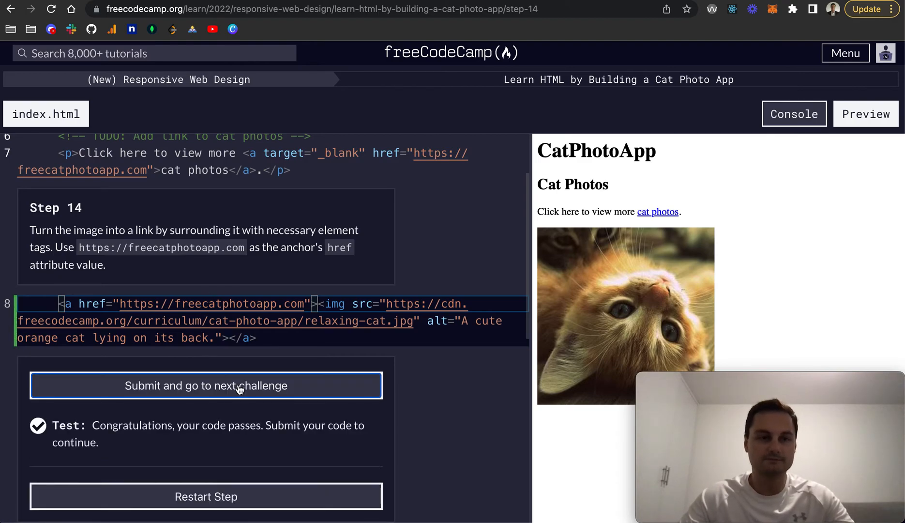
Submit Step 14 and read Step 15's request to nest main's contents in a section.
click(205, 386)
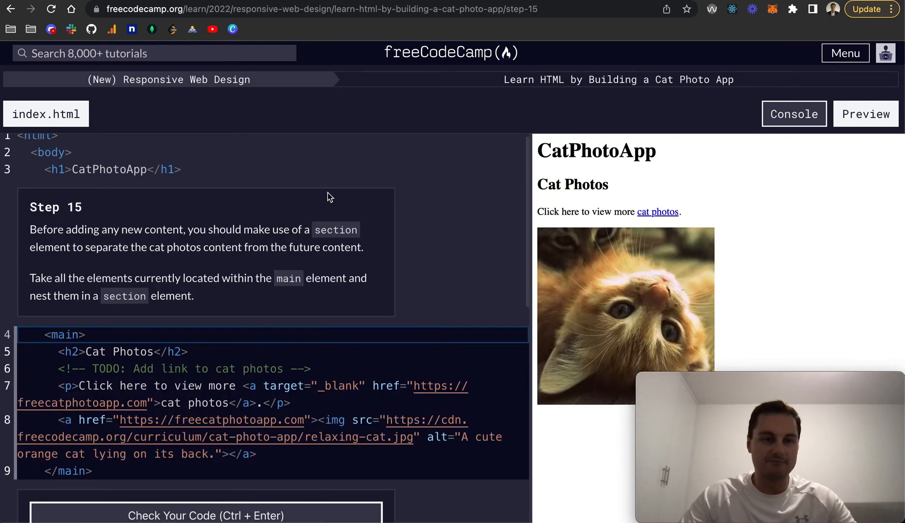
mouse_move(129, 248)
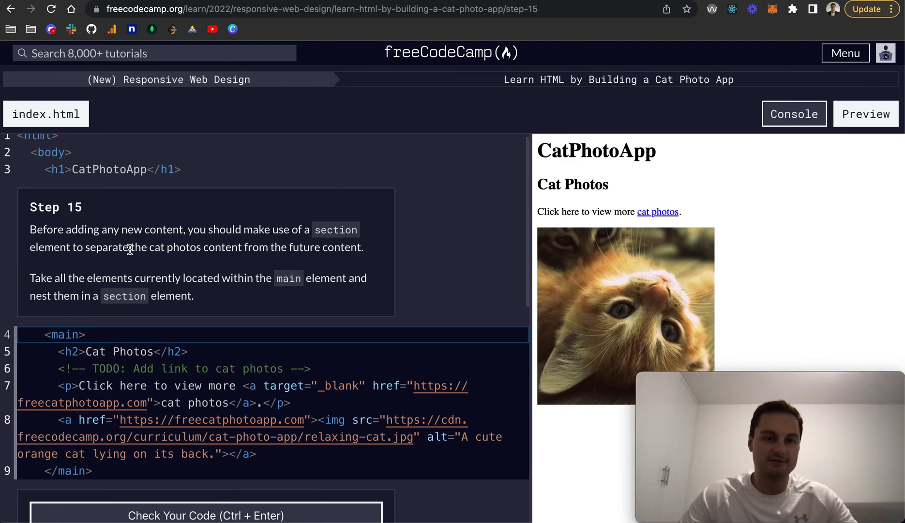
mouse_move(207, 248)
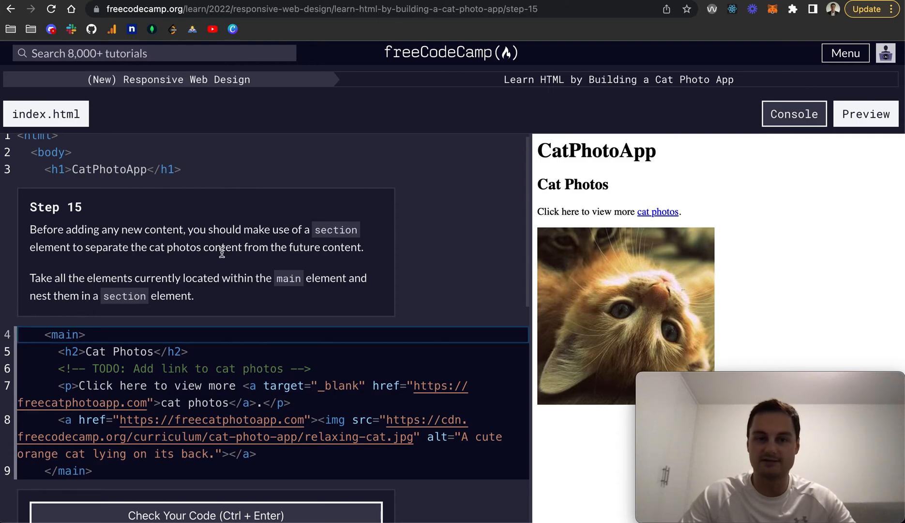
scroll(down, 3)
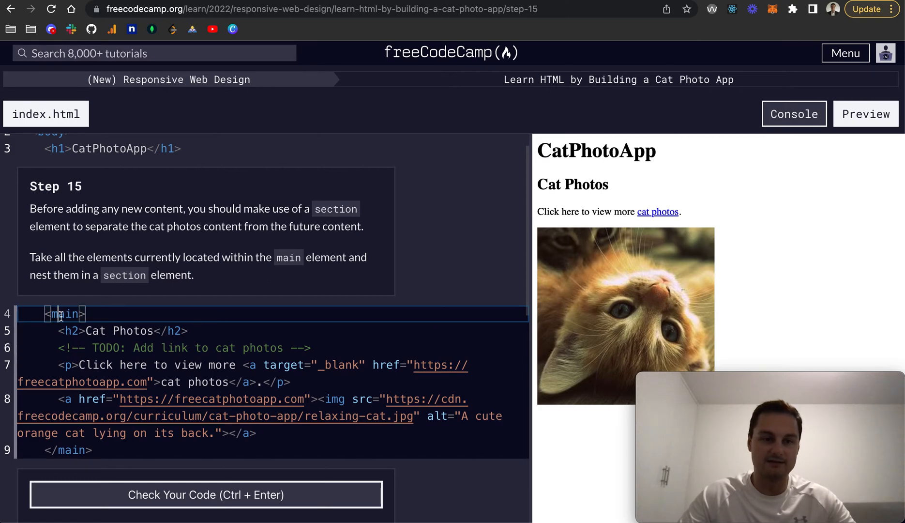
scroll(down, 3)
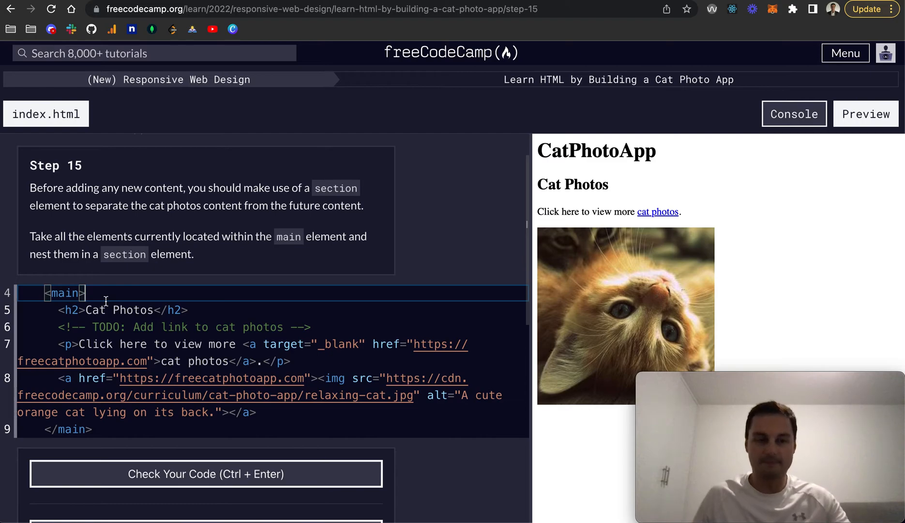
Wrap the main element's Cat Photos content in <section></section> tags.
text(<s)
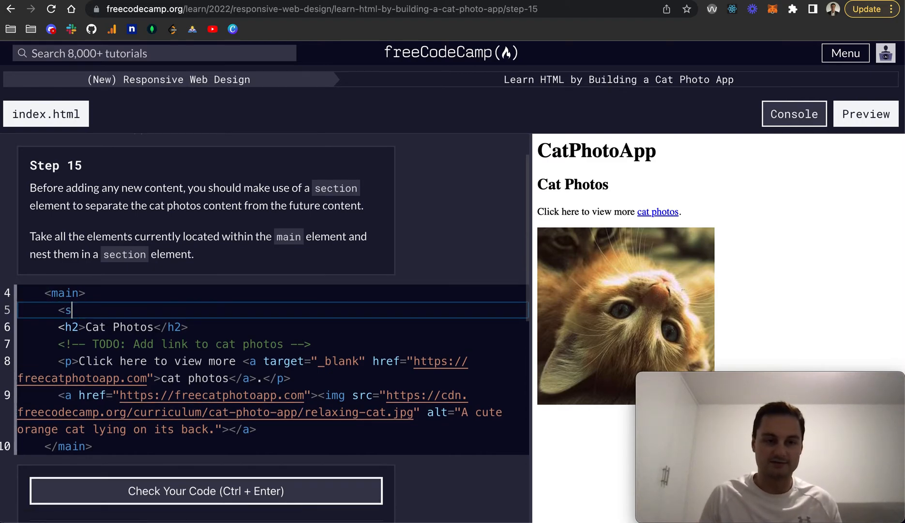
text(ection)
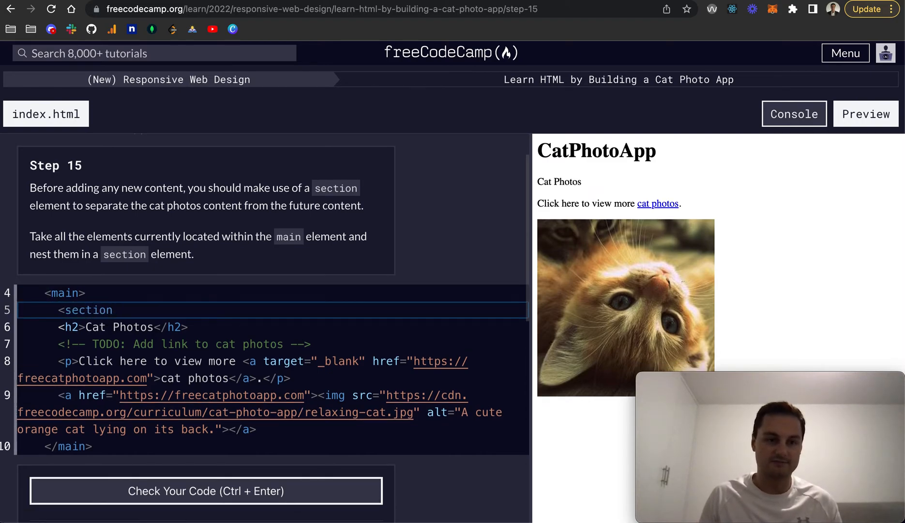
text(>)
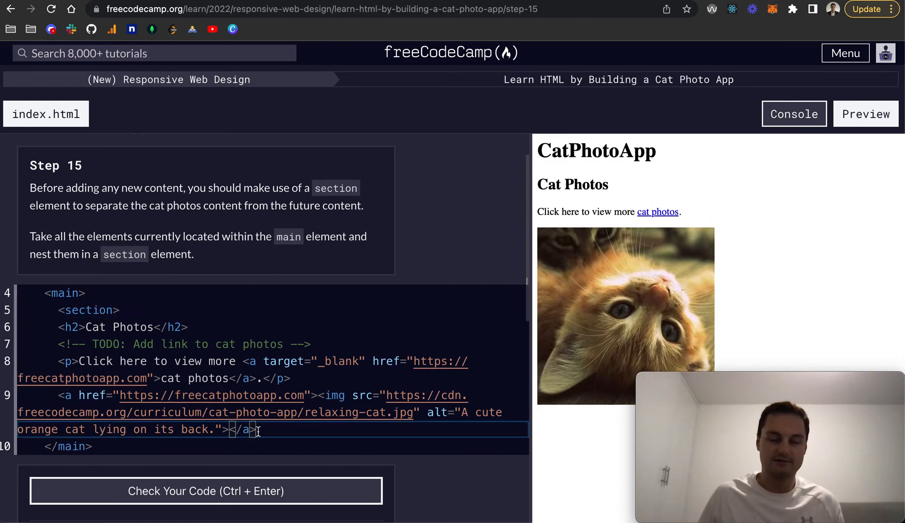
text(</s)
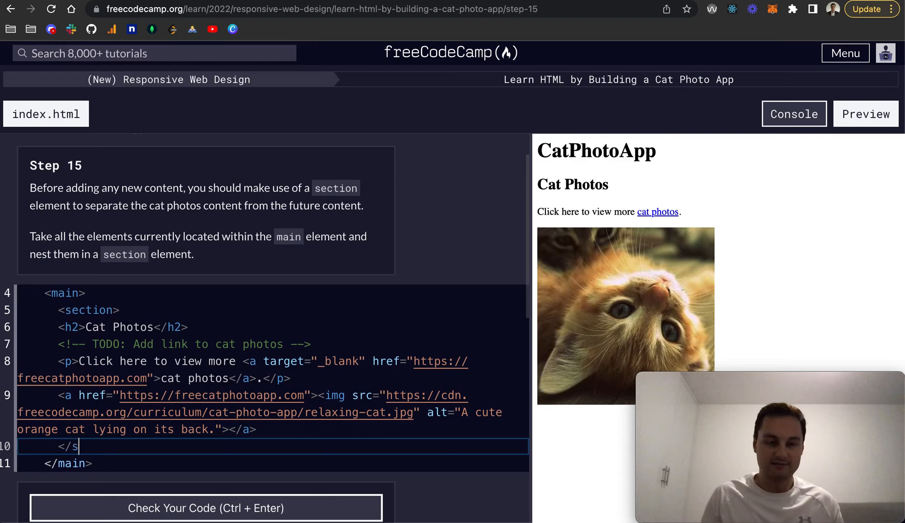
text(ection>)
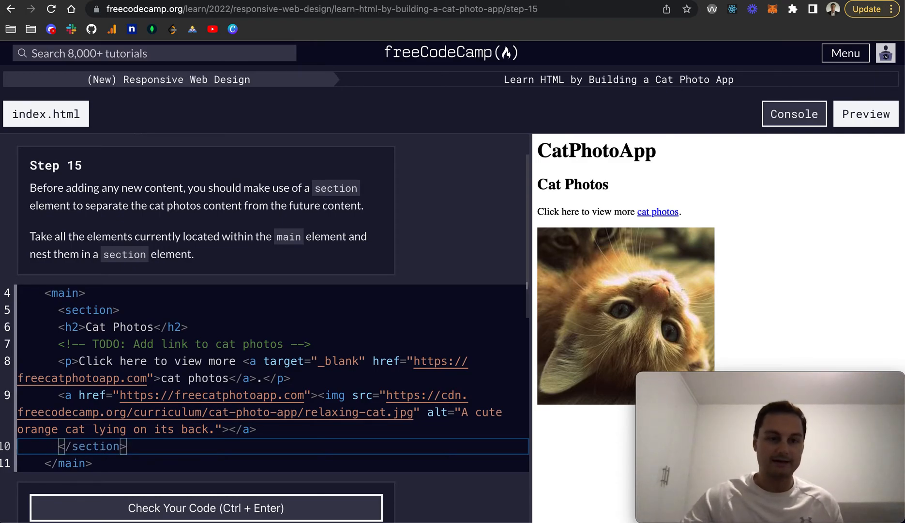
scroll(up, 3)
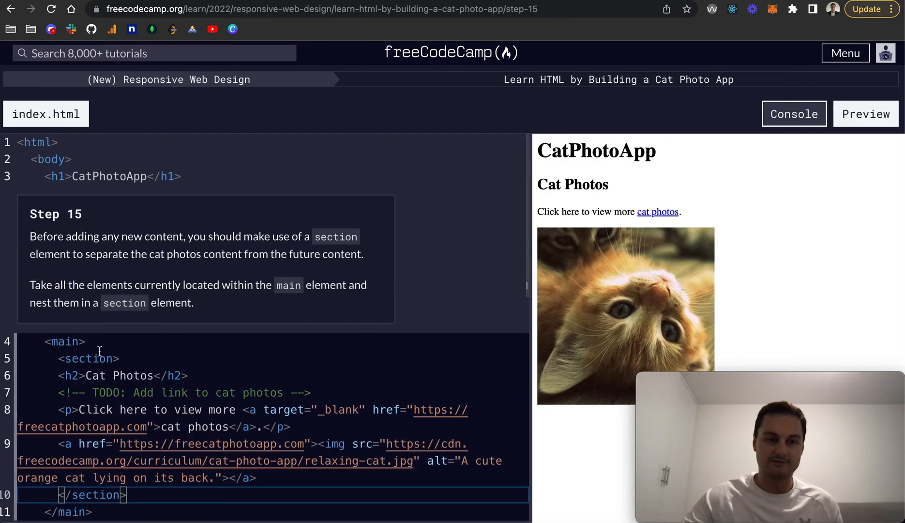
double_click(89, 358)
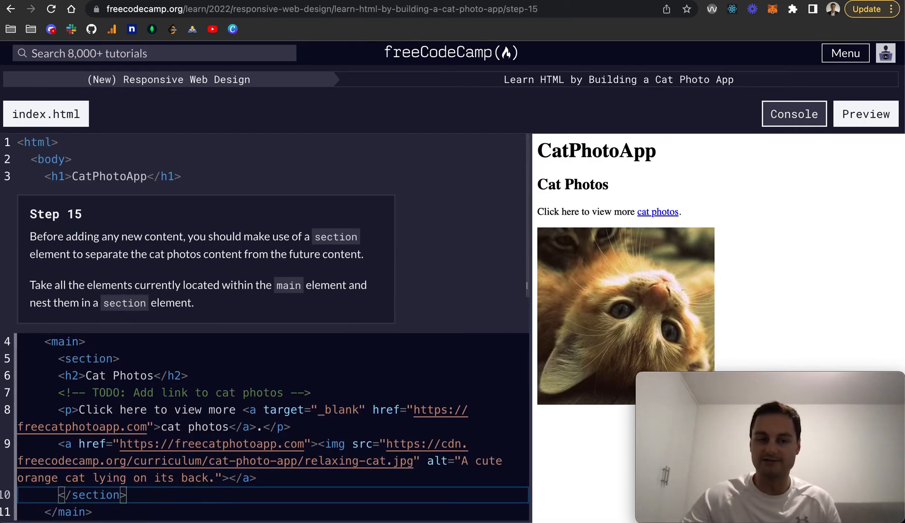
key(Enter)
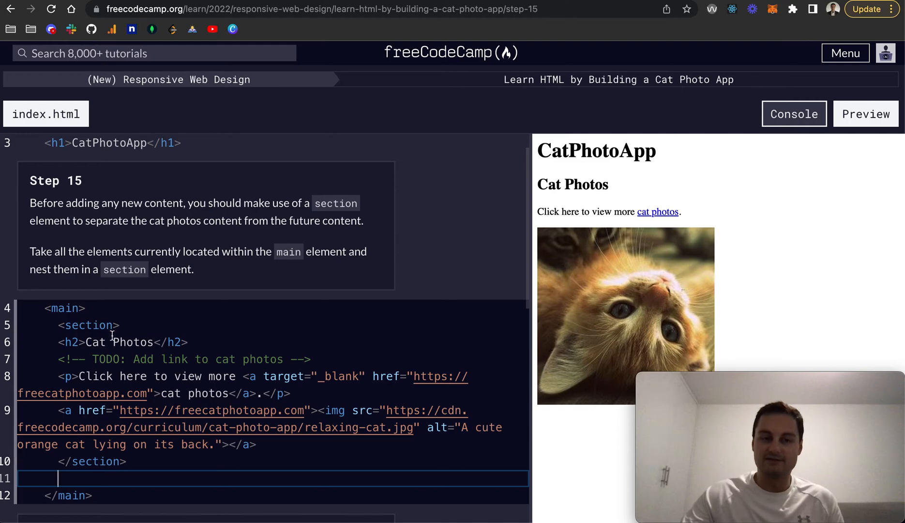
Pass the Step 15 check and submit to advance to Step 16.
click(97, 342)
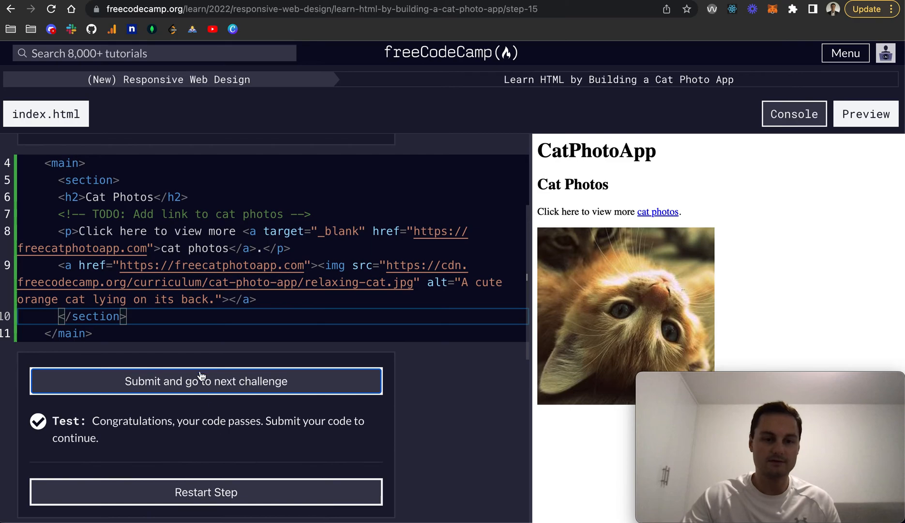
click(205, 381)
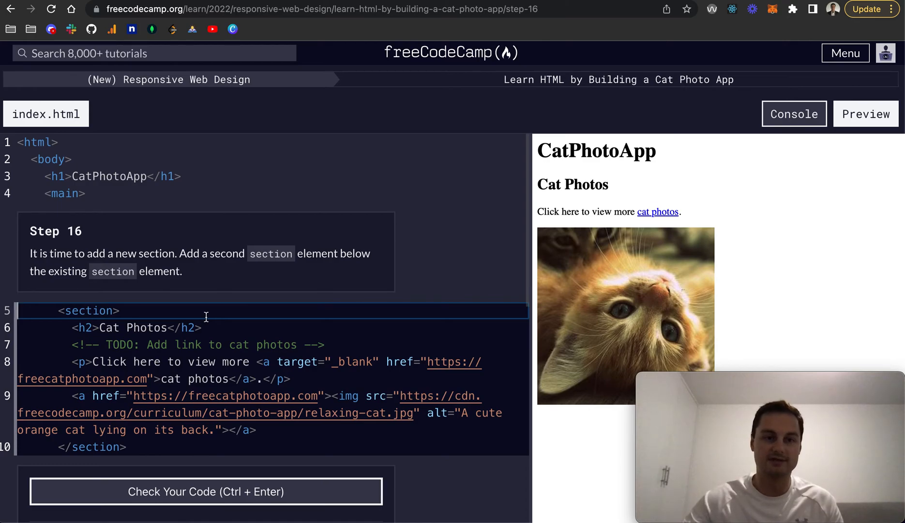
mouse_move(169, 267)
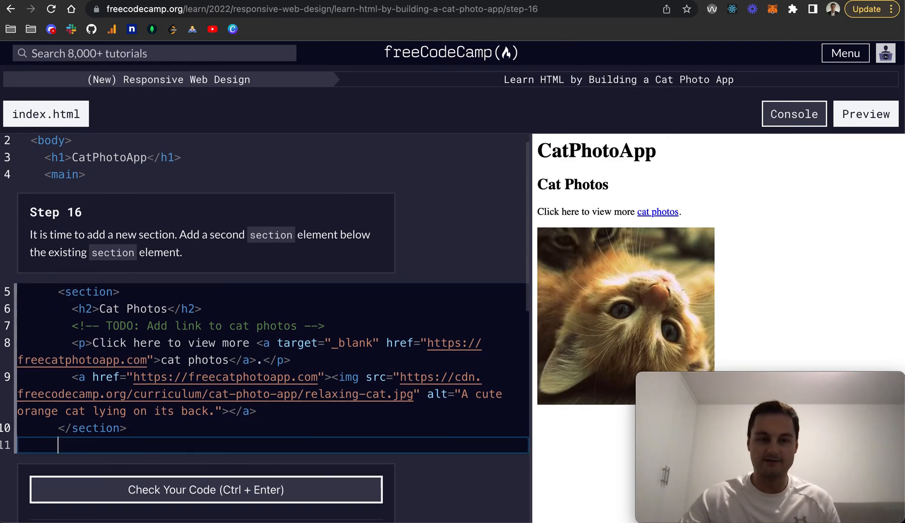
Add an empty <section></section> after the first section, pass step 16 and advance to step 17.
text(<section)
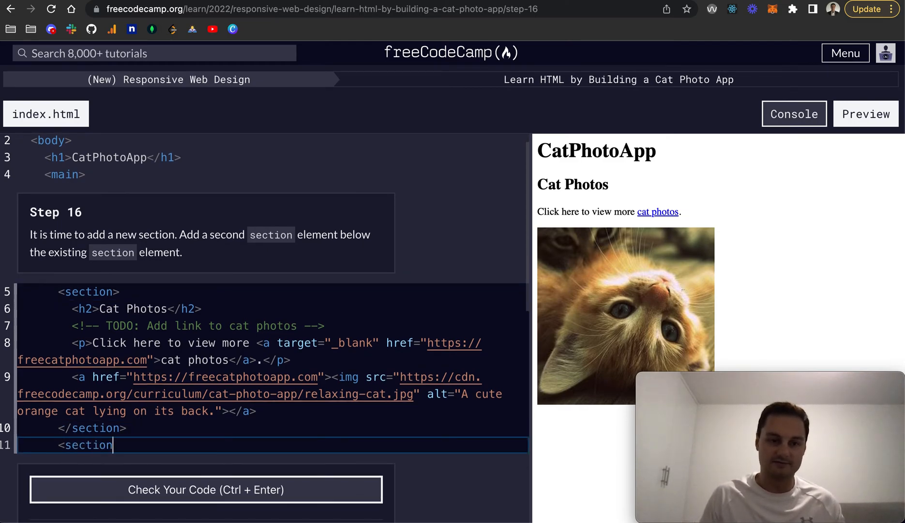
text(>)
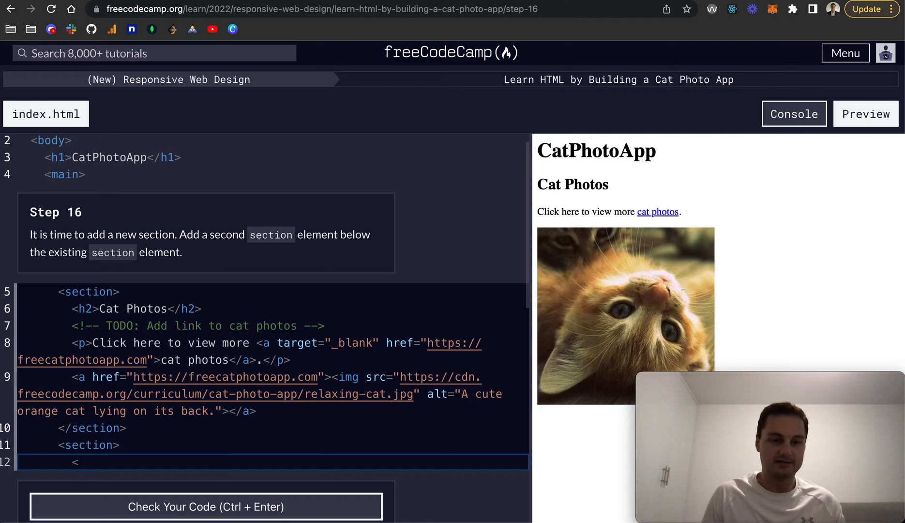
text(/section>)
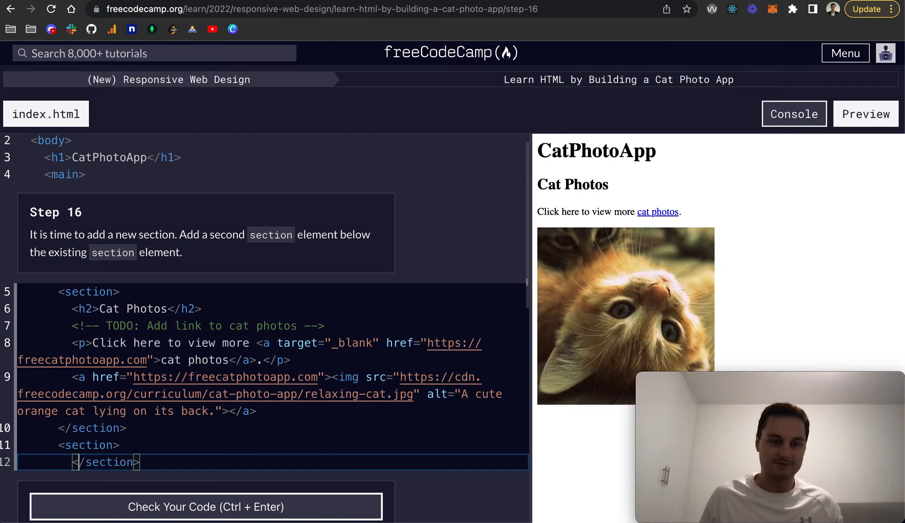
scroll(down, 3)
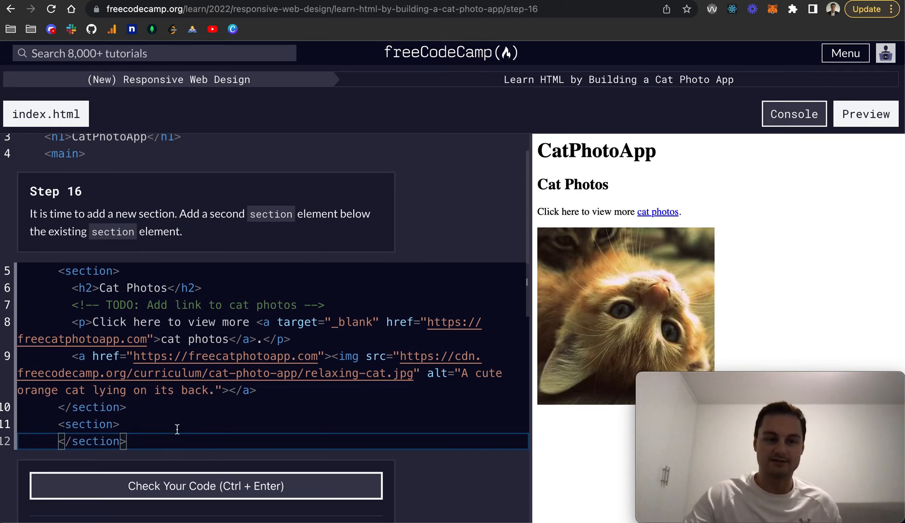
scroll(down, 3)
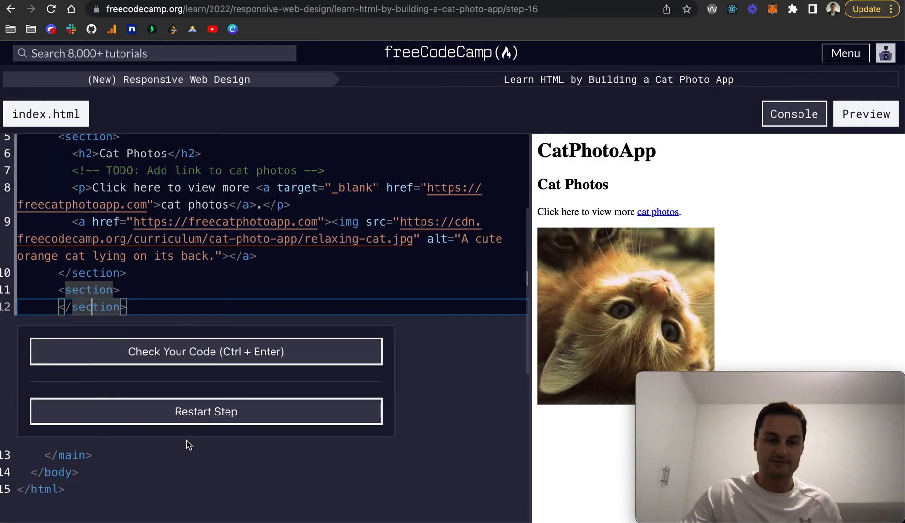
click(205, 350)
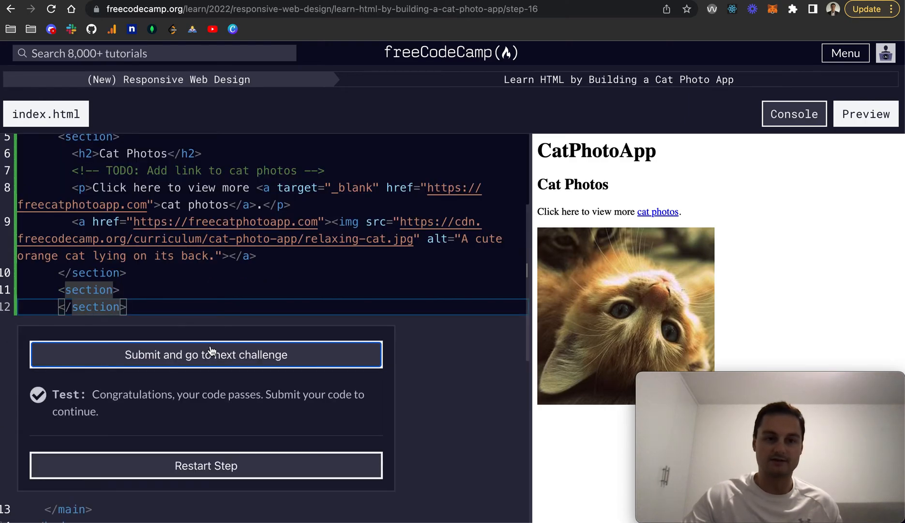
click(205, 354)
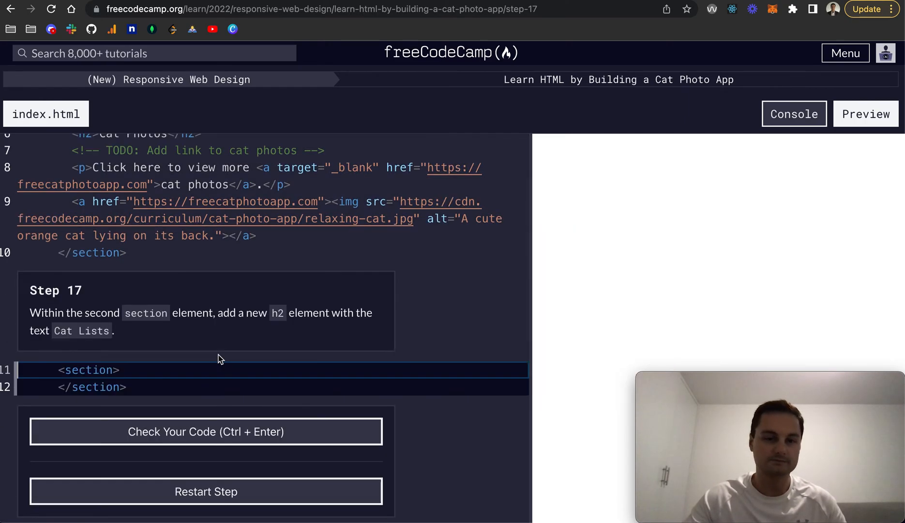
Add <h2>Cat Lists</h2> inside the second section, pass step 17 and advance to step 18.
click(865, 113)
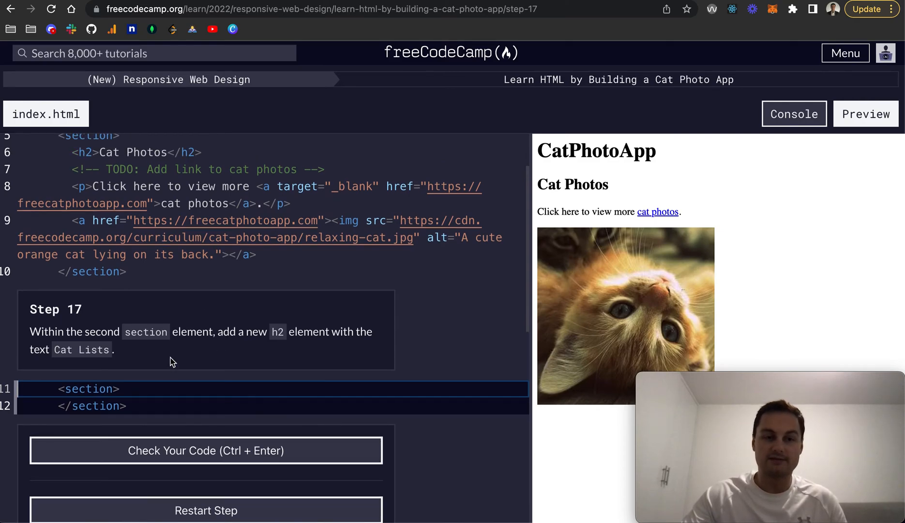
mouse_move(192, 358)
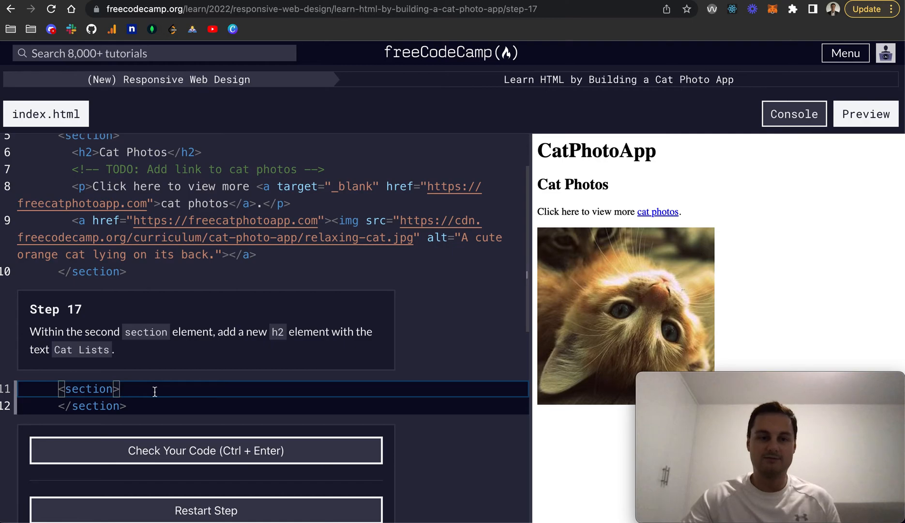
key(Enter)
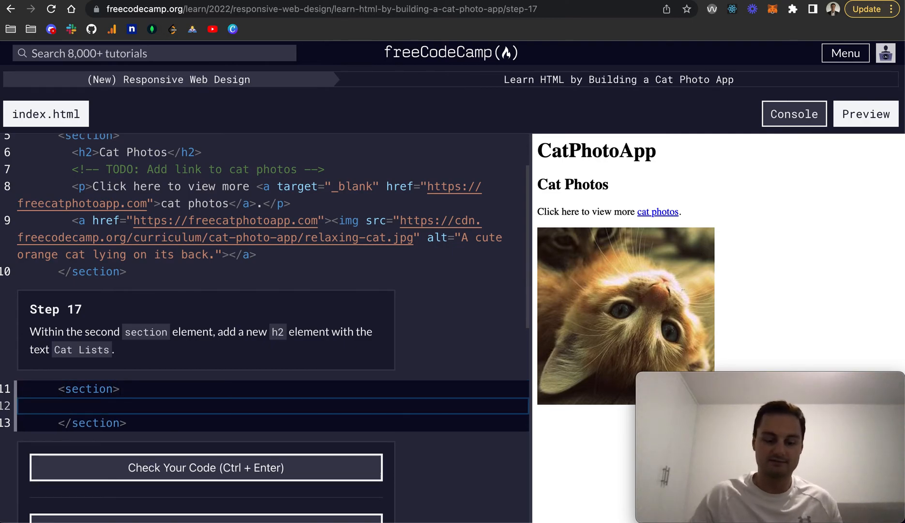
text(<h2>)
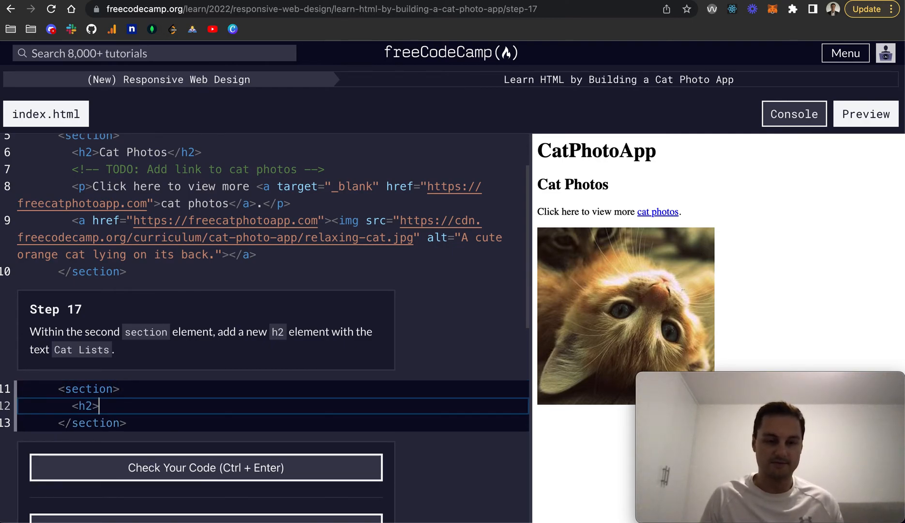
text(</h2>)
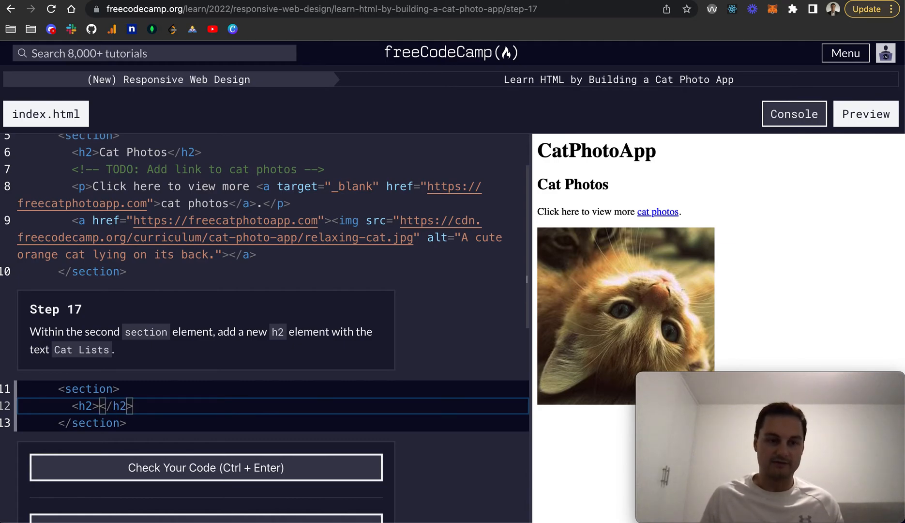
text(Cat Lists)
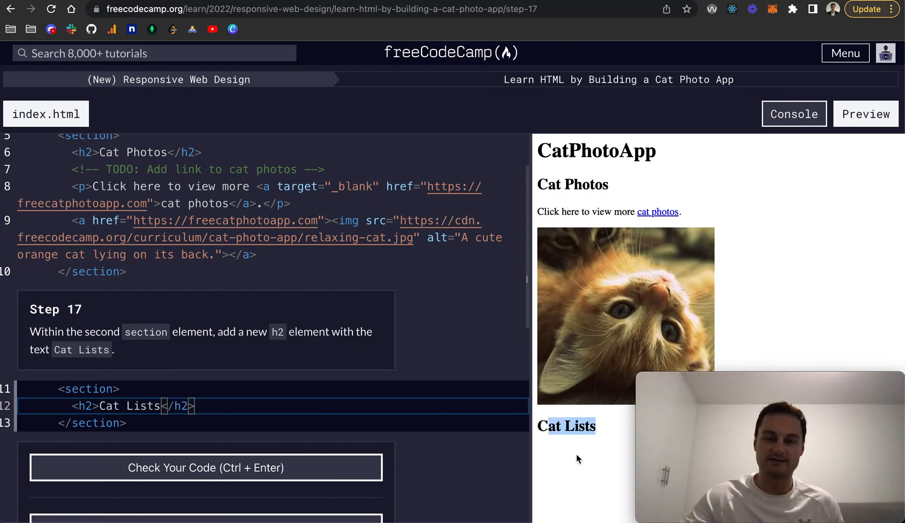
click(206, 468)
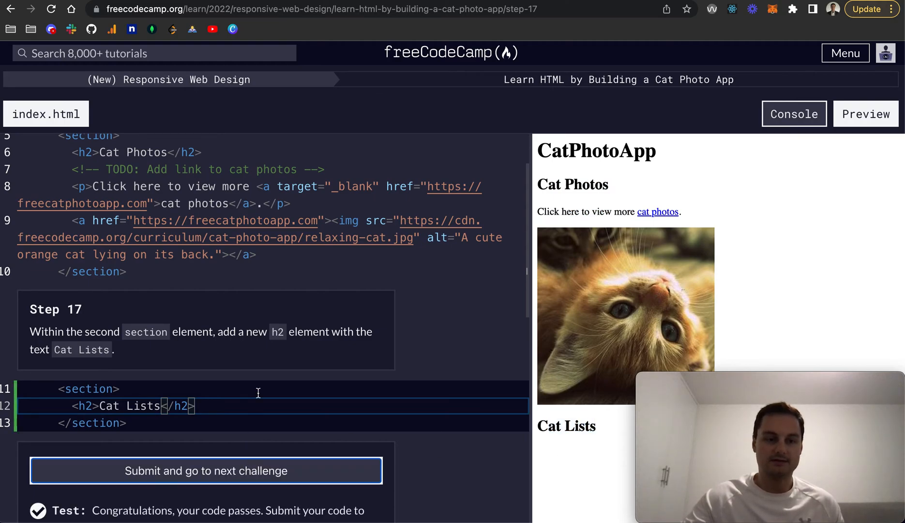
click(205, 469)
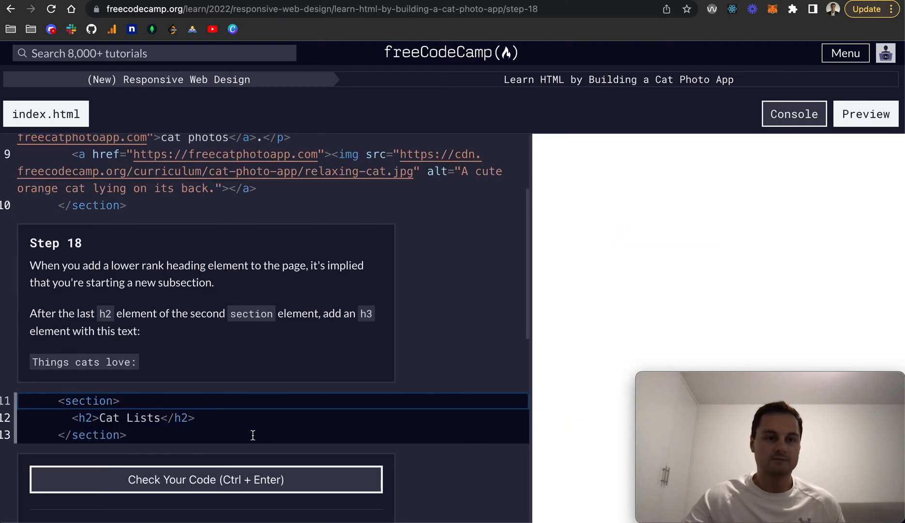
Add <h3>Things cats love:</h3> after the Cat Lists h2, pass step 18 and advance to step 19.
click(866, 113)
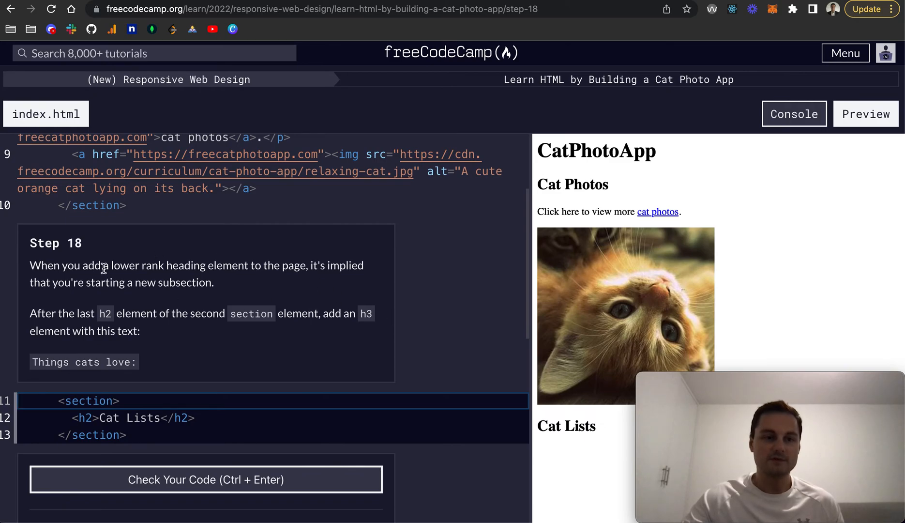
mouse_move(245, 272)
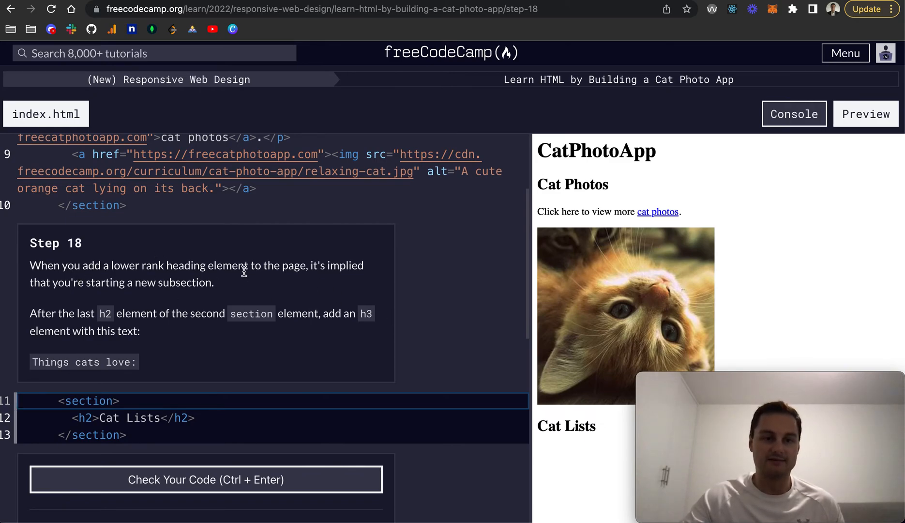
mouse_move(130, 294)
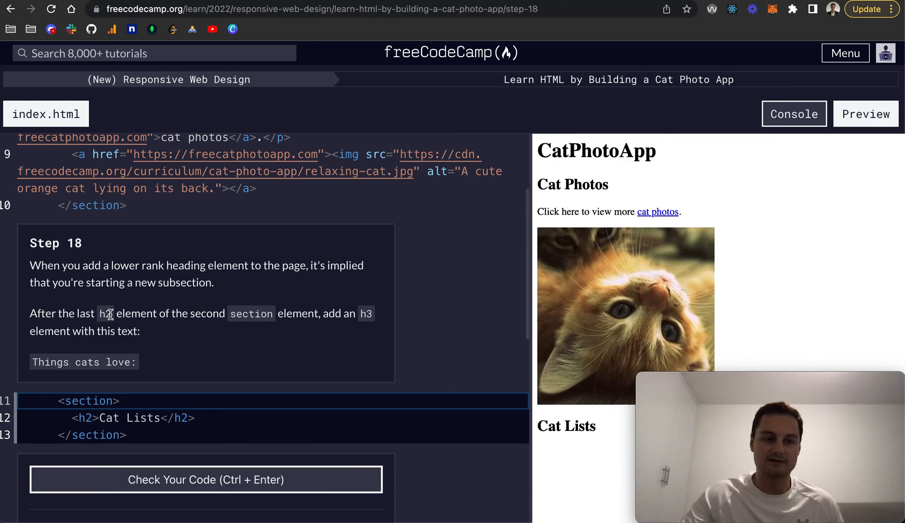
mouse_move(258, 387)
text(<h)
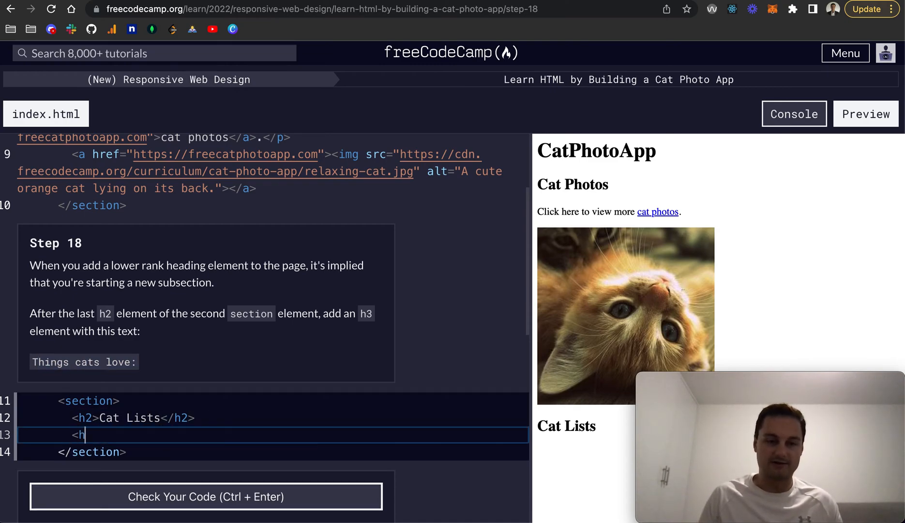
text(3></h)
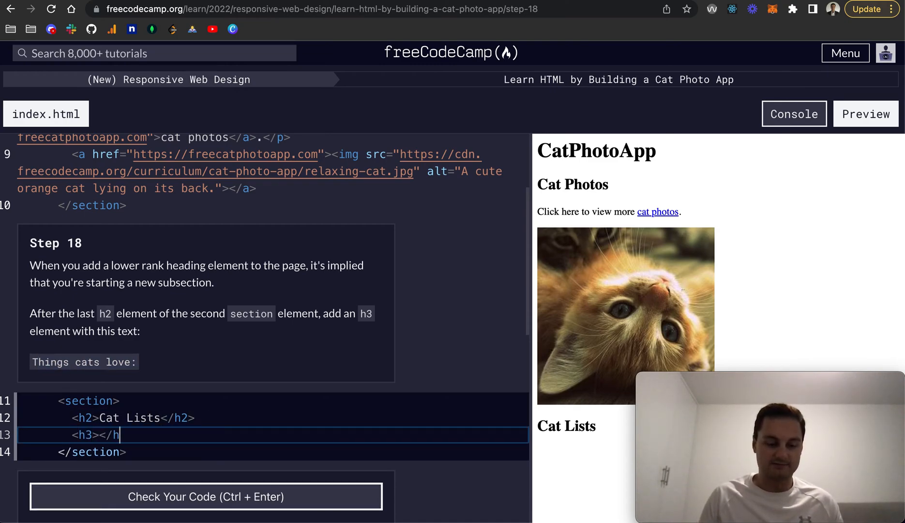
text(3>)
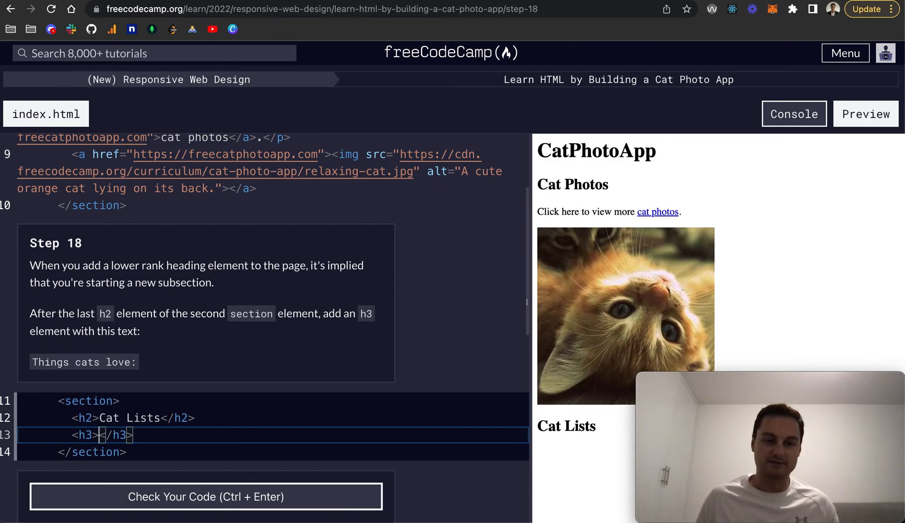
text(hings cats love:)
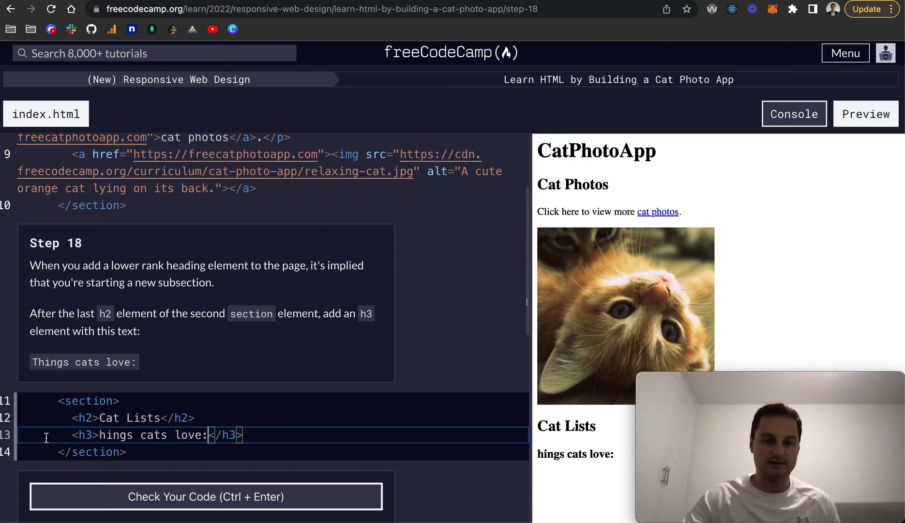
text(T)
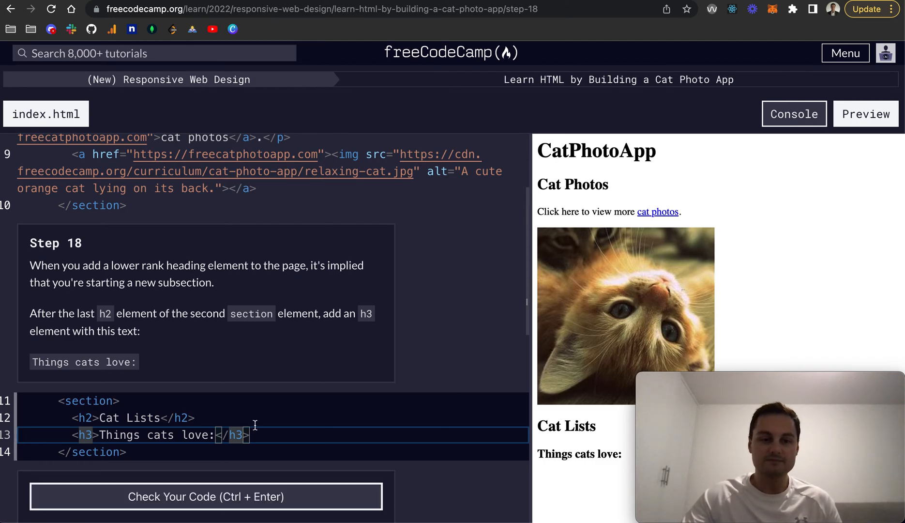
click(205, 497)
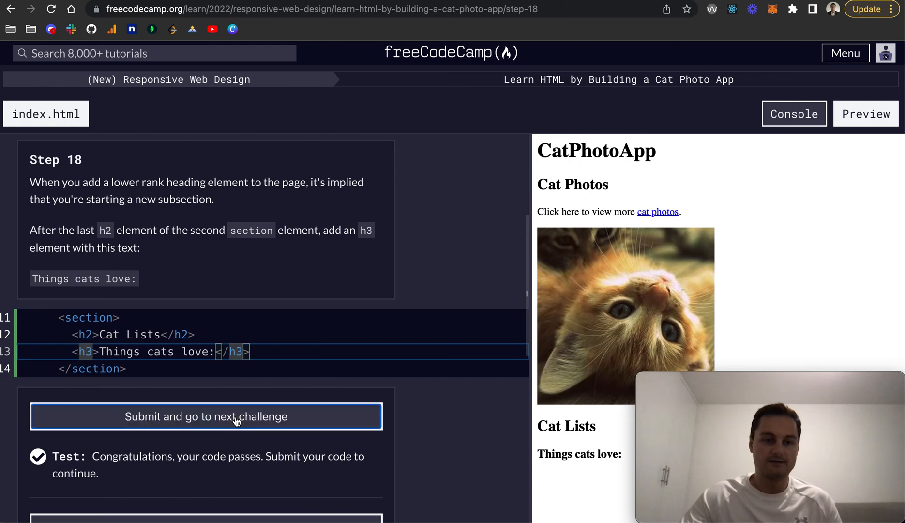
click(207, 417)
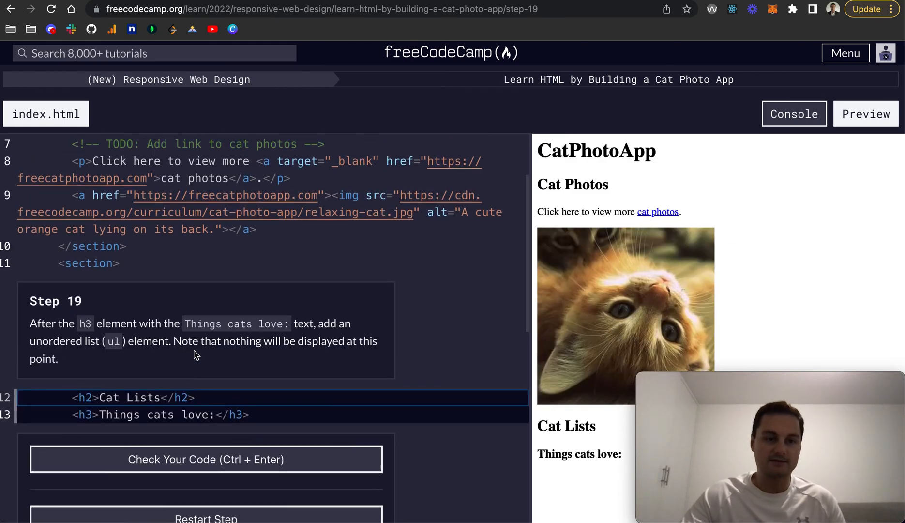
mouse_move(201, 326)
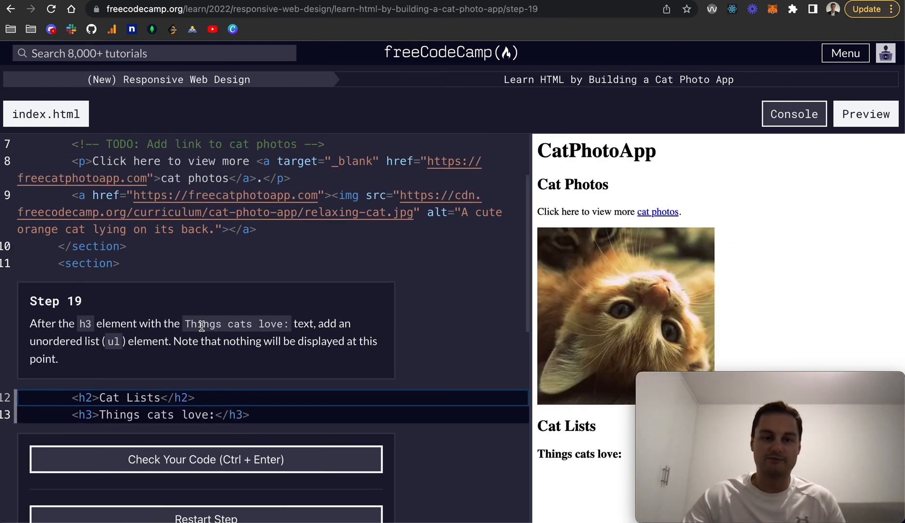
mouse_move(151, 357)
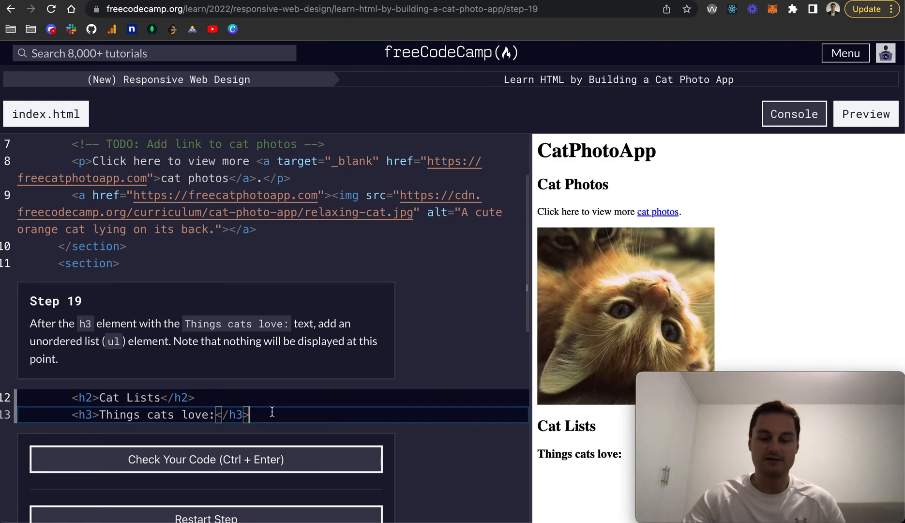
Add an empty <ul></ul> below the h3, pass step 19 and advance to step 20.
key(Return)
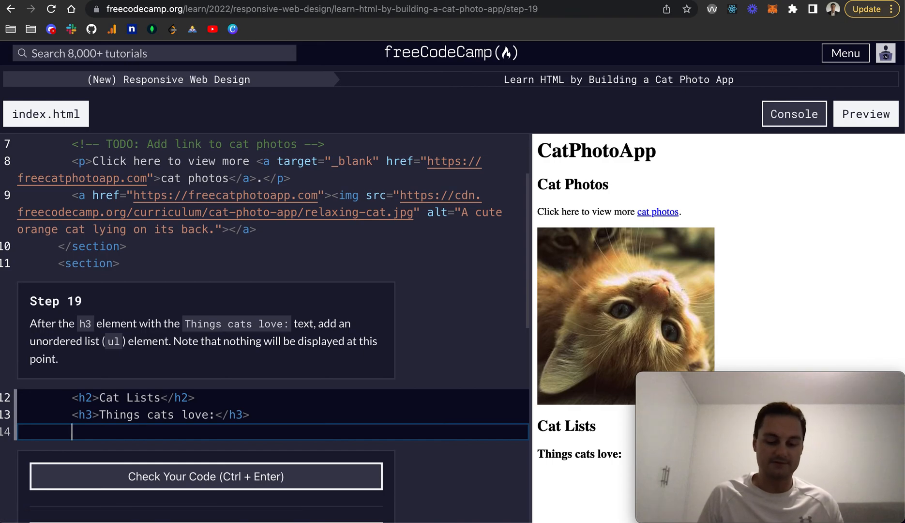
text(<ul>)
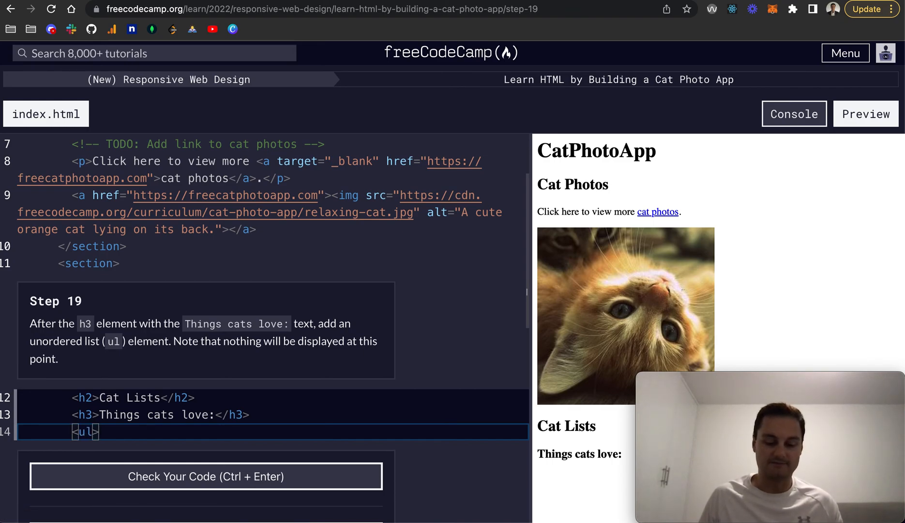
text(</ul>)
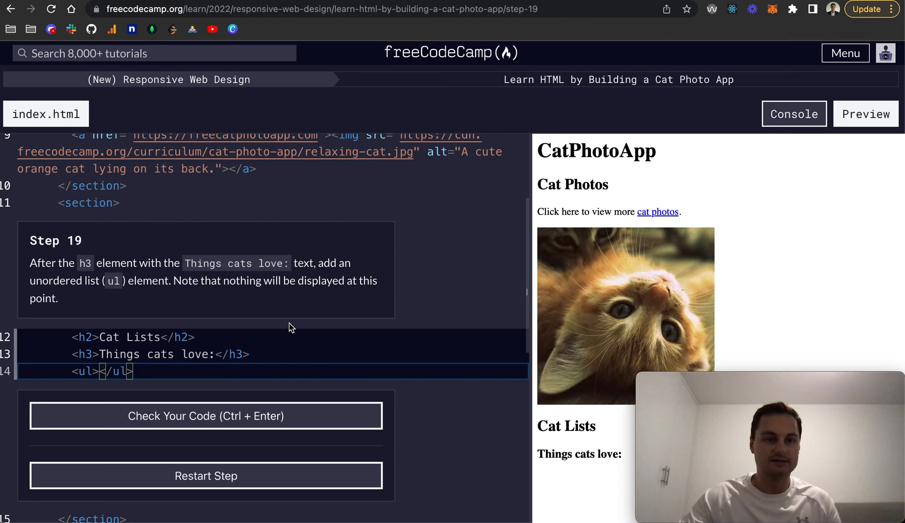
click(205, 415)
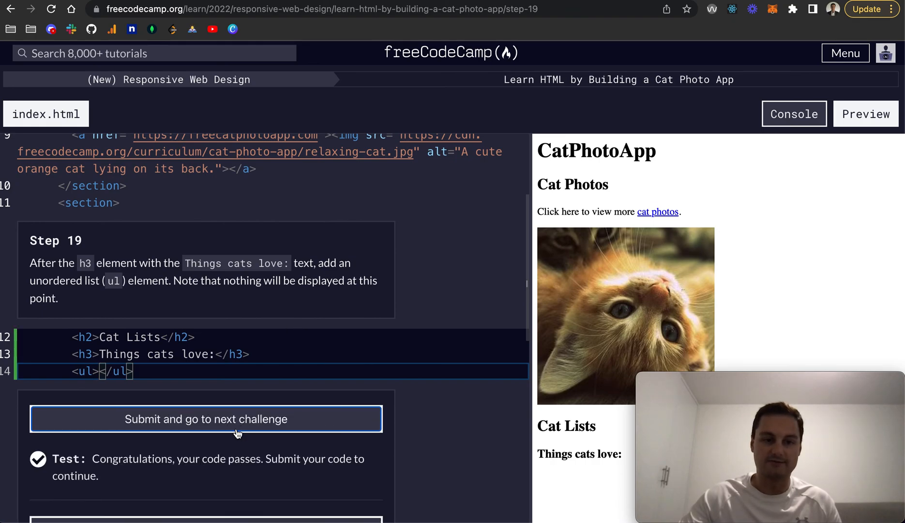
mouse_move(240, 425)
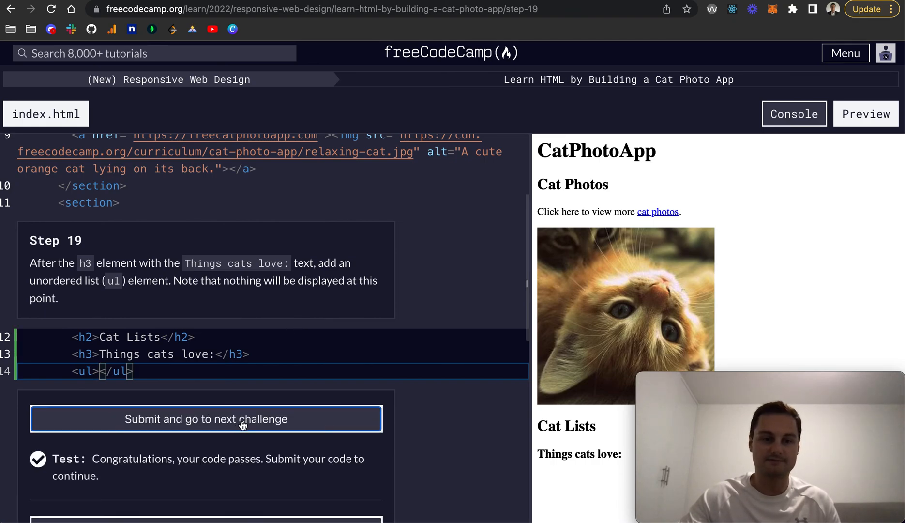
click(205, 418)
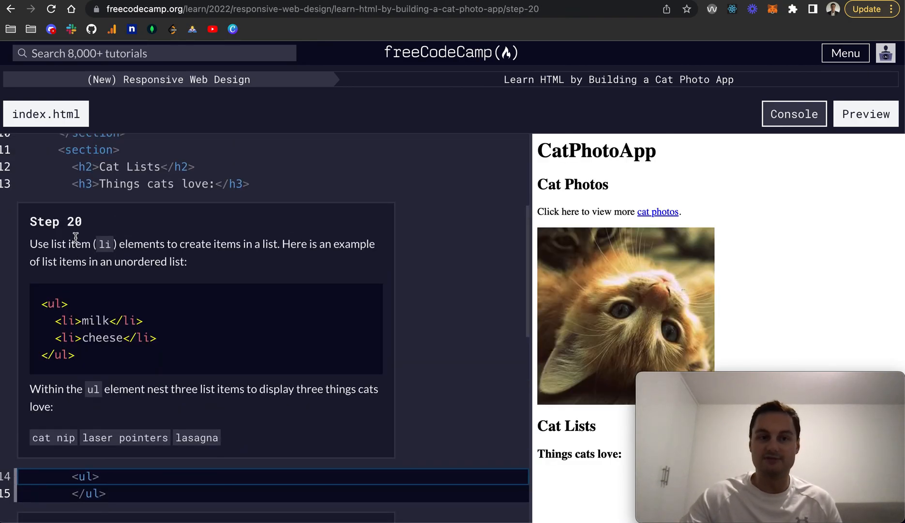
Fill the ul with three li items: cat nip, laser pointers, lasagna.
scroll(down, 3)
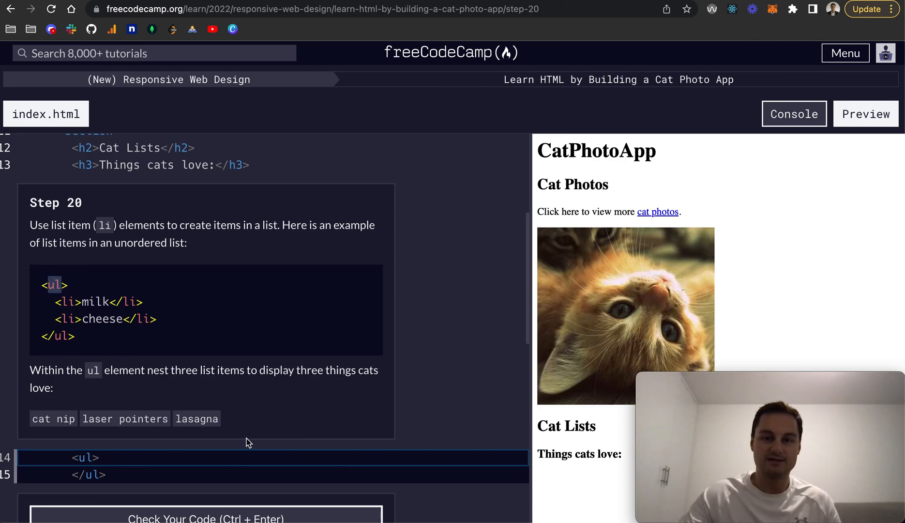
mouse_move(50, 294)
text(<)
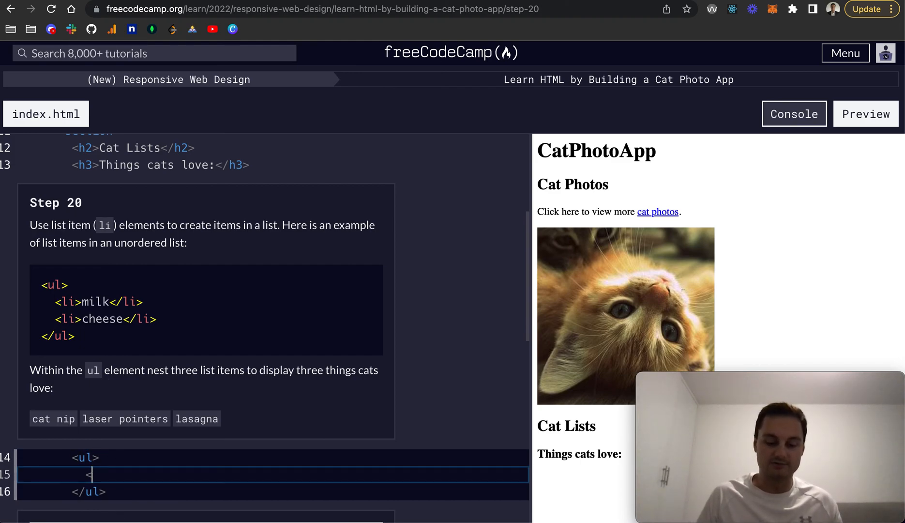
text(li></li>)
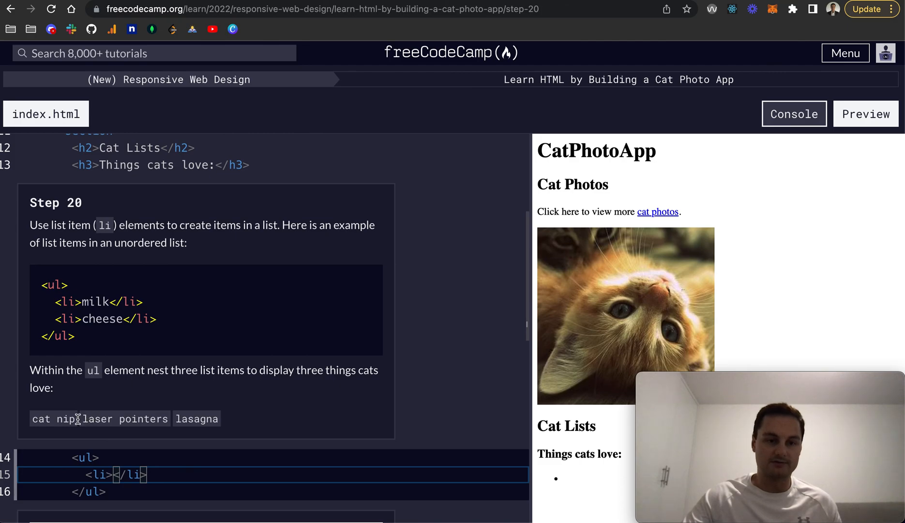
double_click(53, 418)
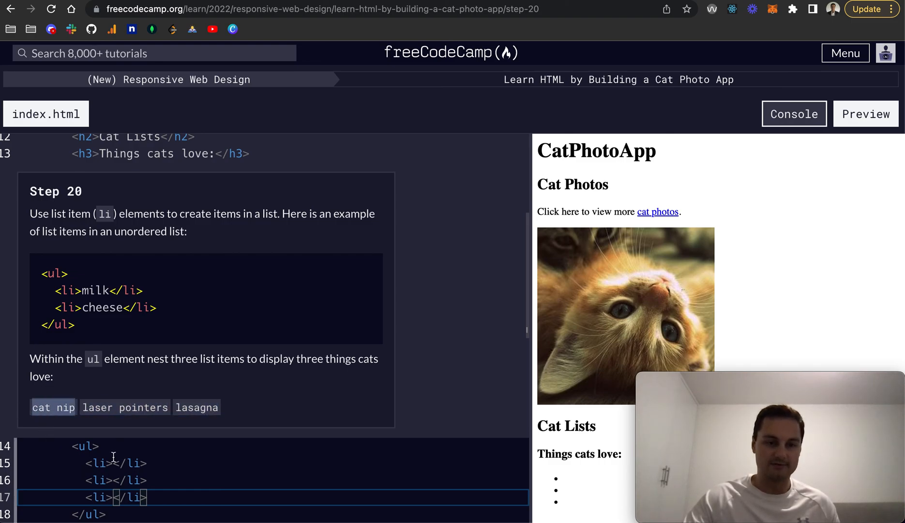
text(cat nip)
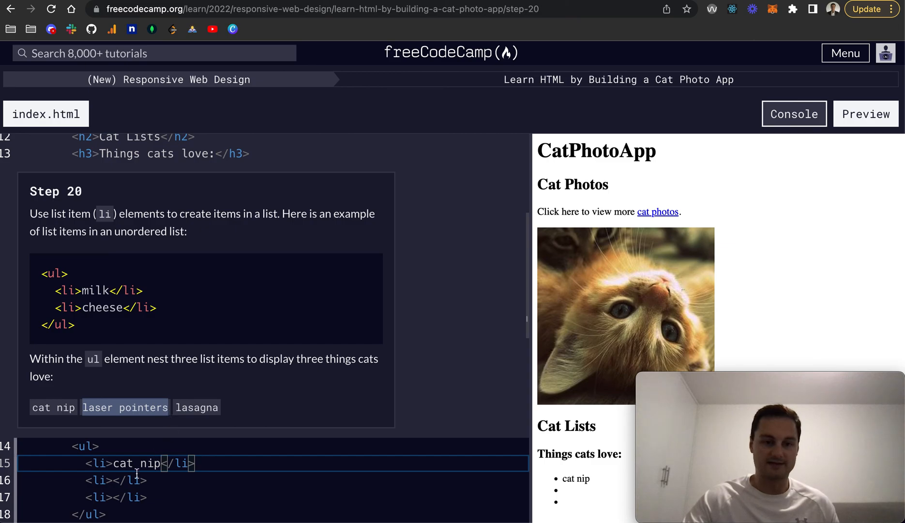
text(laser pointers)
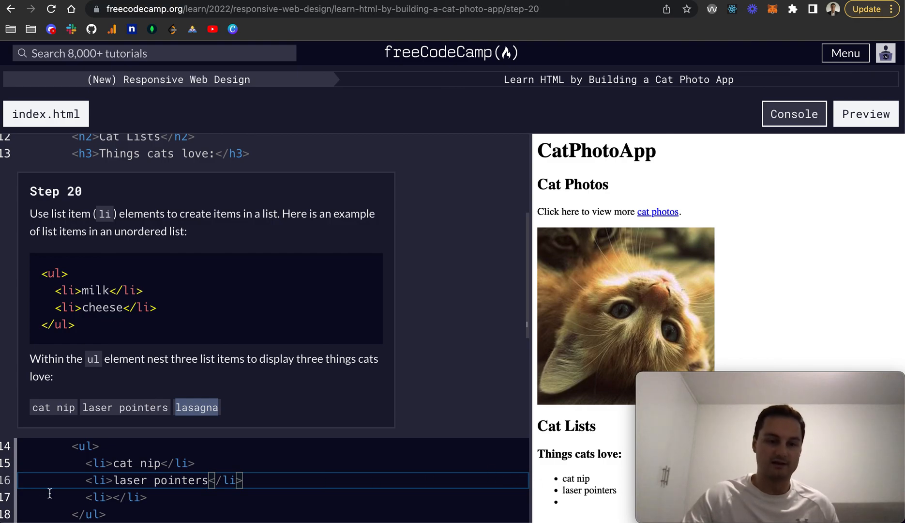
text(lasagna)
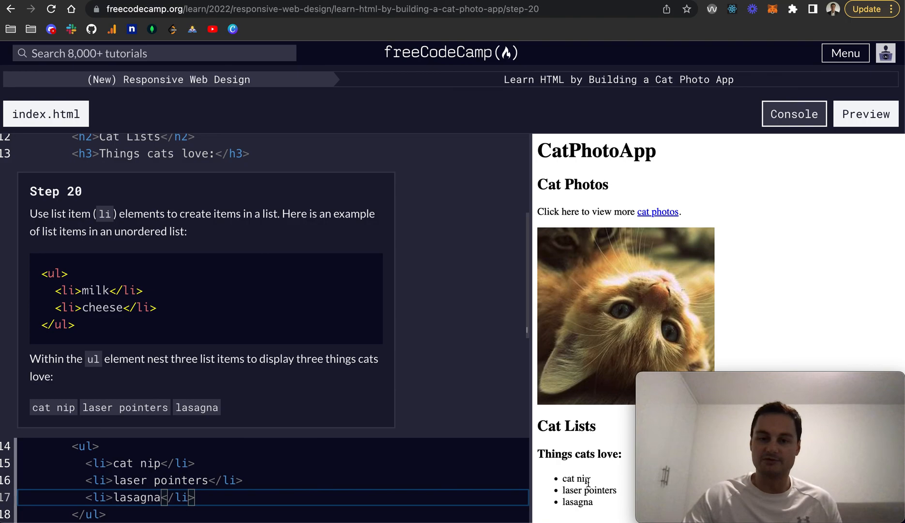
Run the step 20 tests, submit the passing list and advance to step 21.
scroll(down, 3)
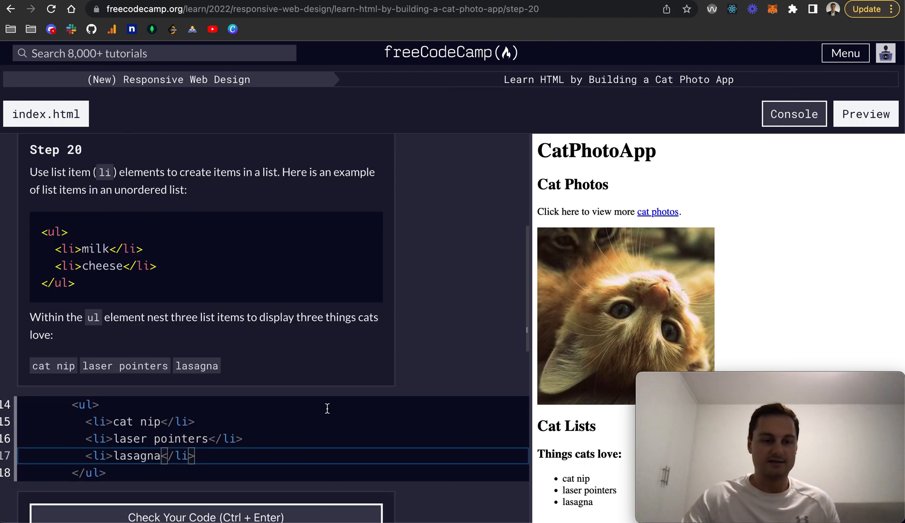
scroll(down, 3)
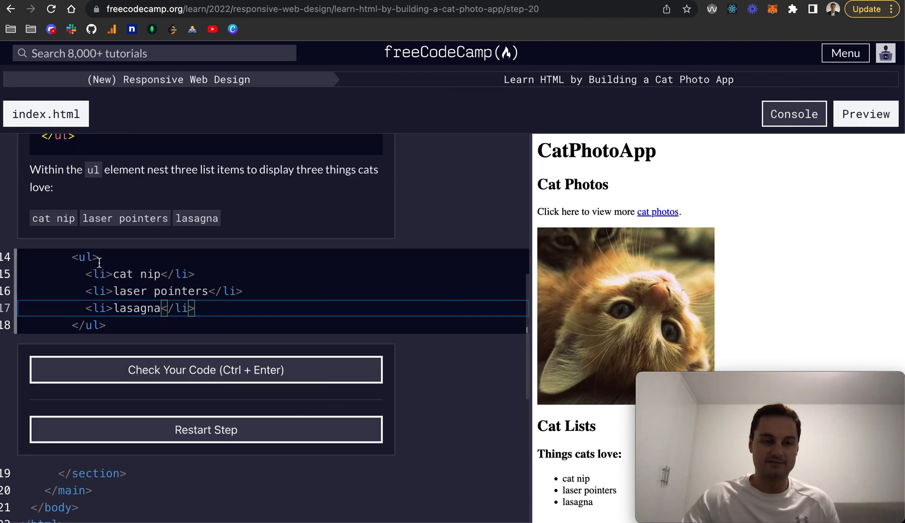
click(101, 274)
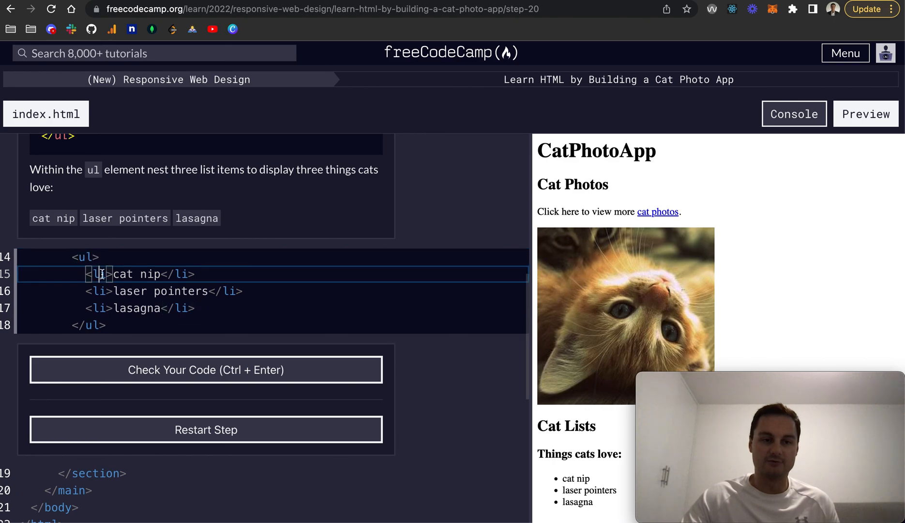
click(135, 308)
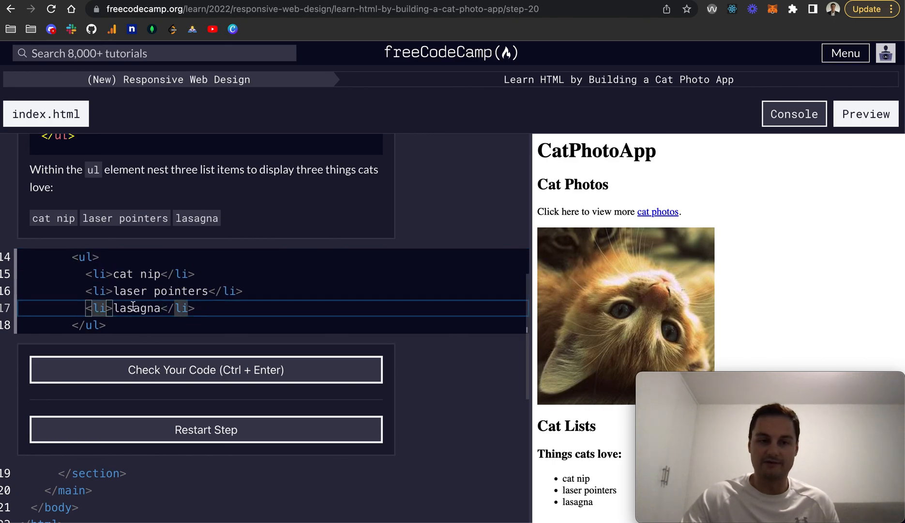
click(206, 369)
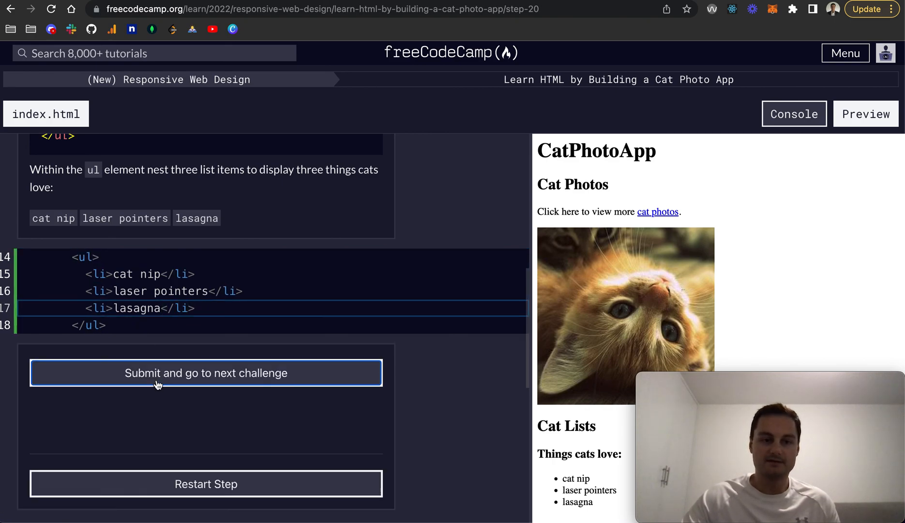
click(205, 372)
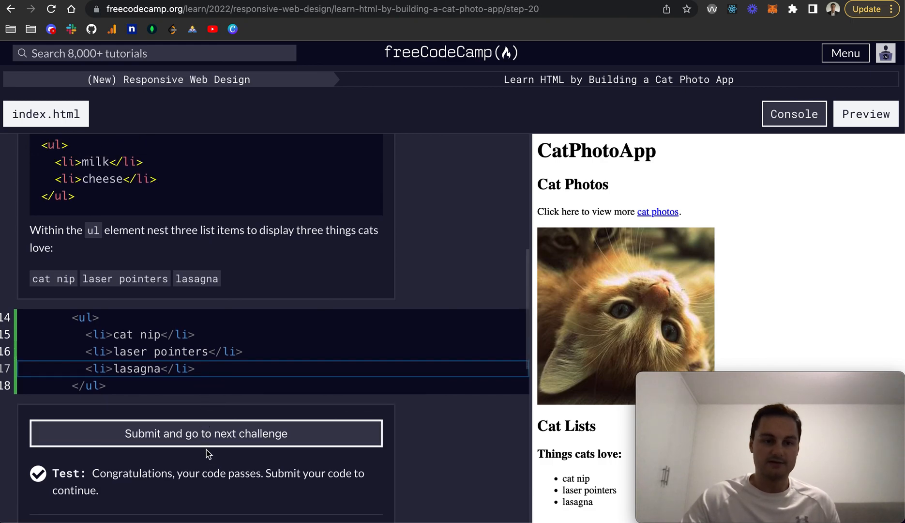
click(205, 434)
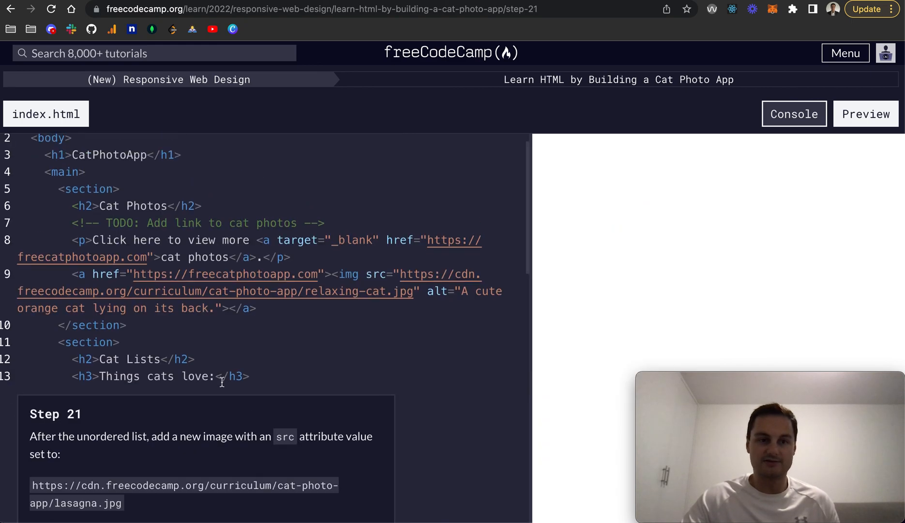